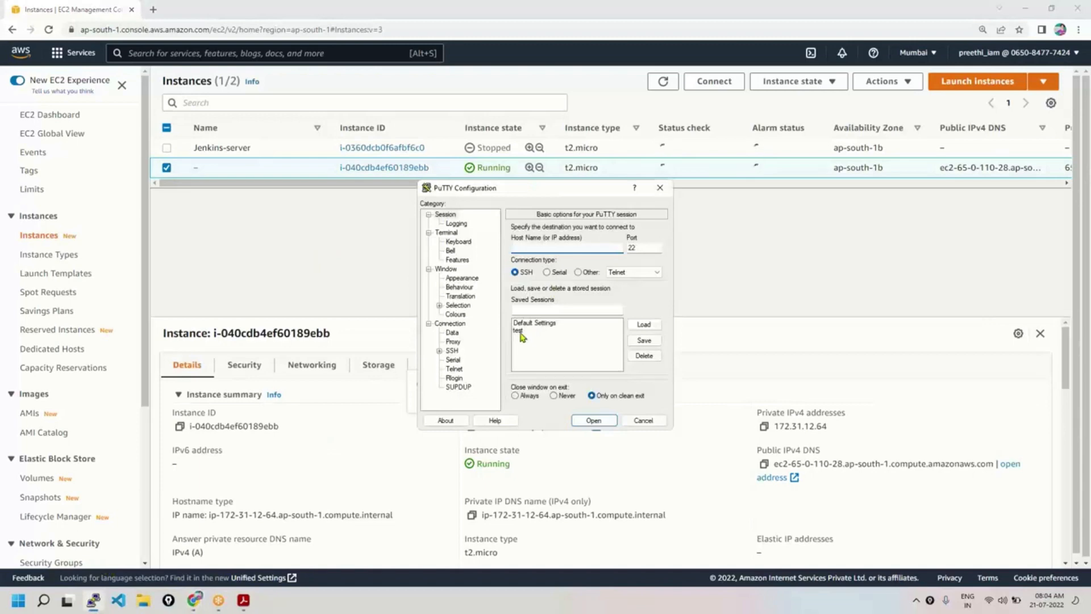
# Connect to the EC2 instance via the saved 'test' session and accept its host key.
pyautogui.click(519, 330)
pyautogui.write('65.0.110.28')
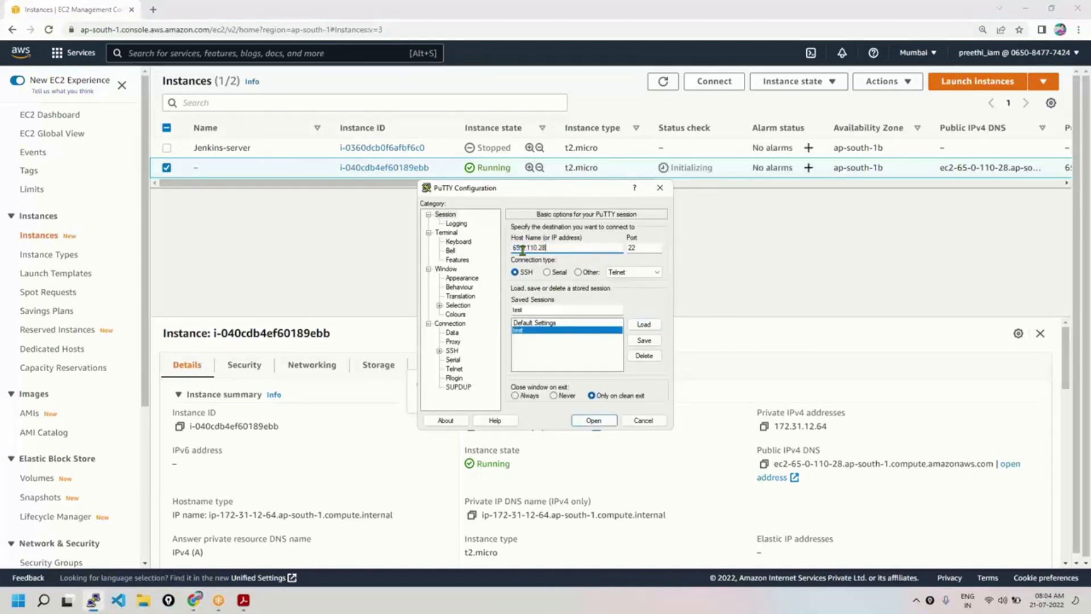
pyautogui.click(593, 419)
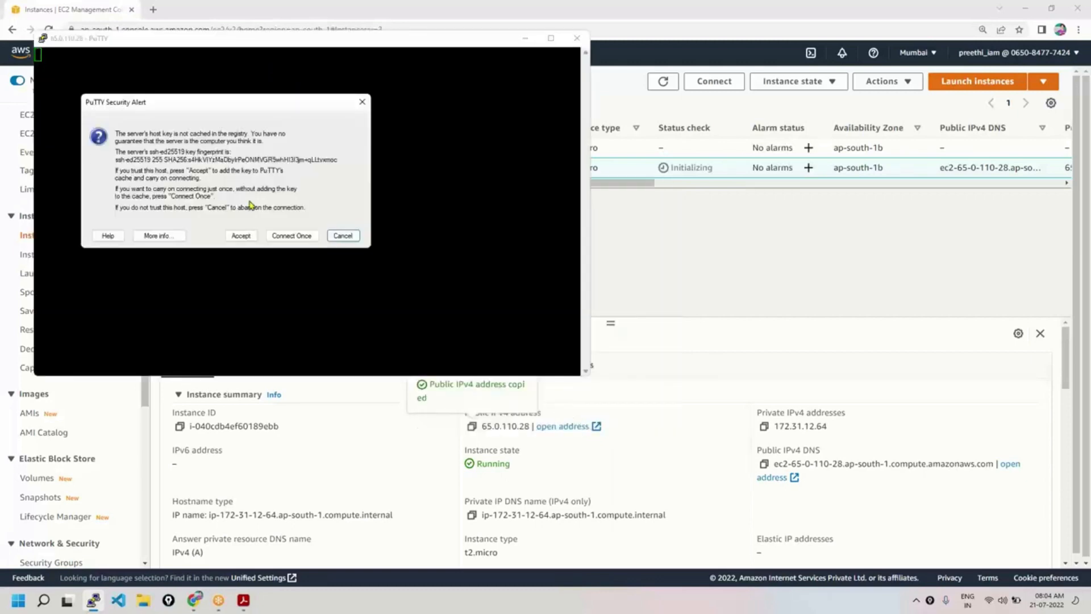
pyautogui.click(241, 235)
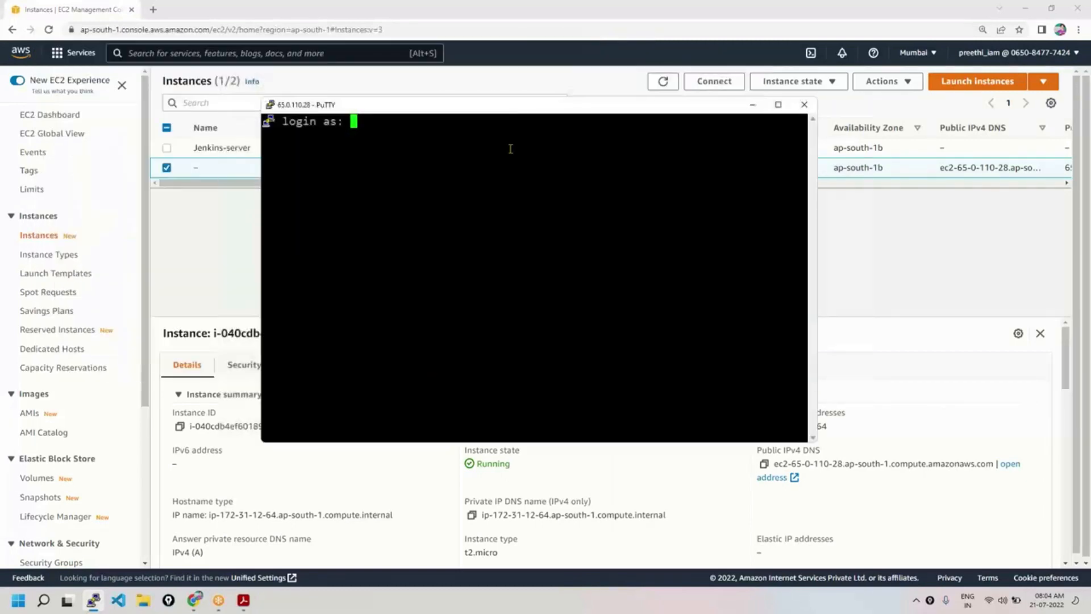
# Log in as ec2-user and run 'yum install docker -y' as root.
pyautogui.write('ec2-us')
pyautogui.write('sudo su -')
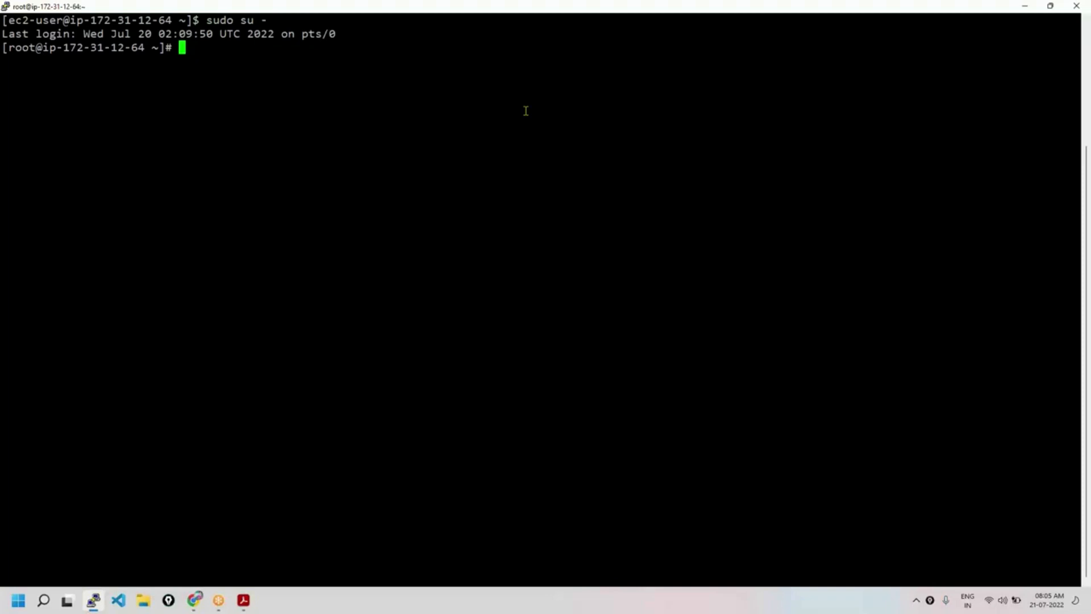
pyautogui.write('yu')
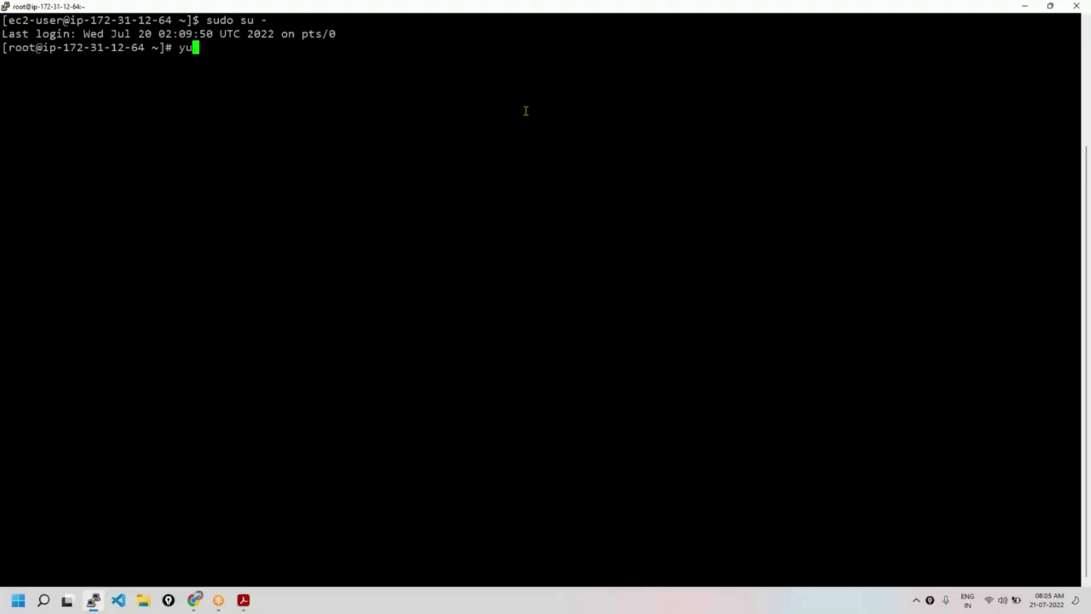
pyautogui.write('m ins')
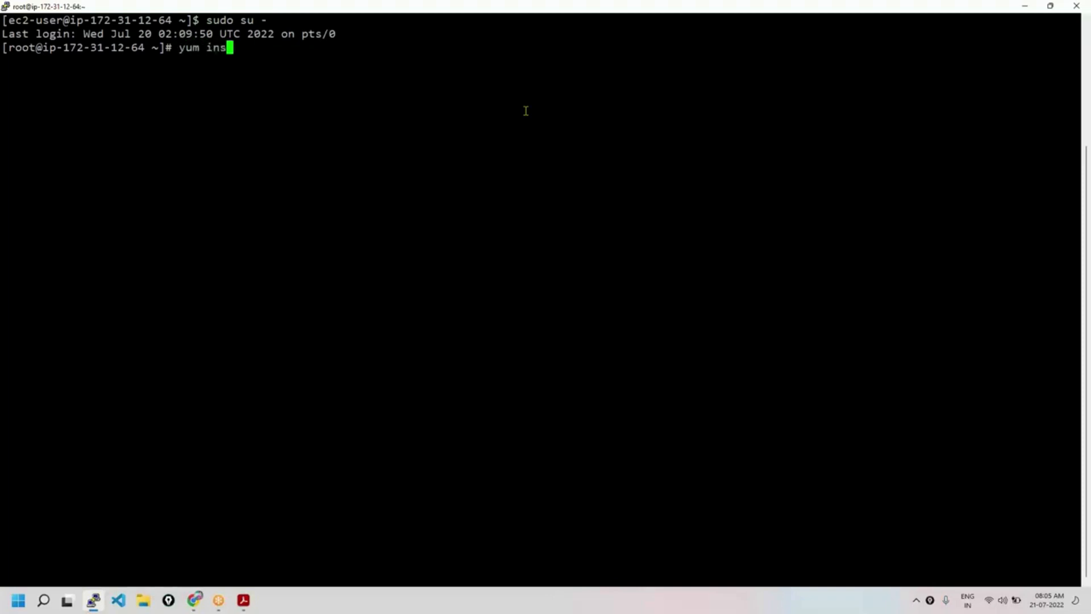
pyautogui.write('tall')
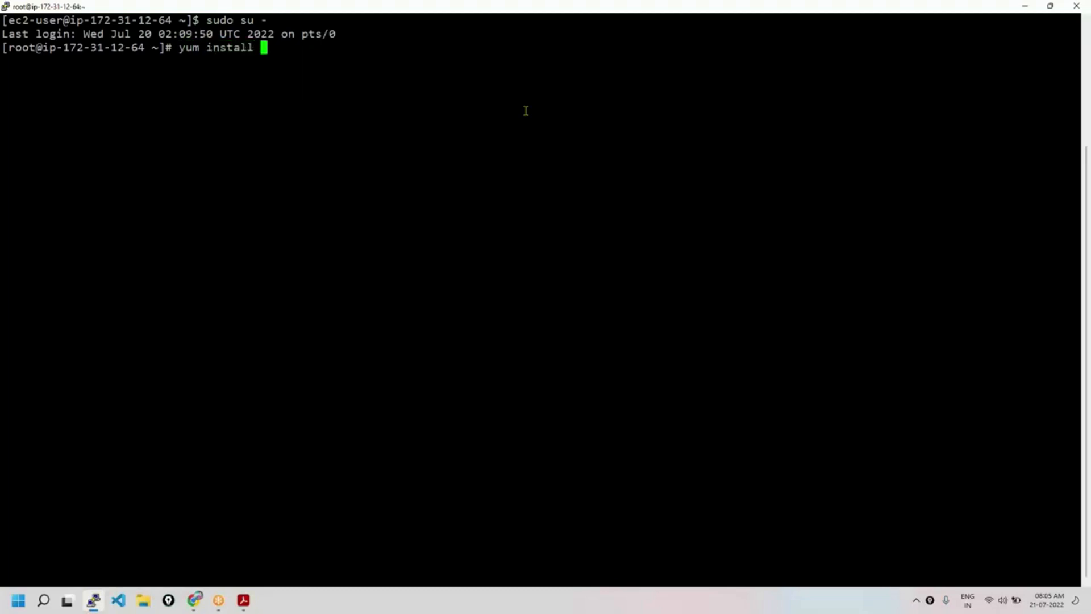
pyautogui.write('dockcke')
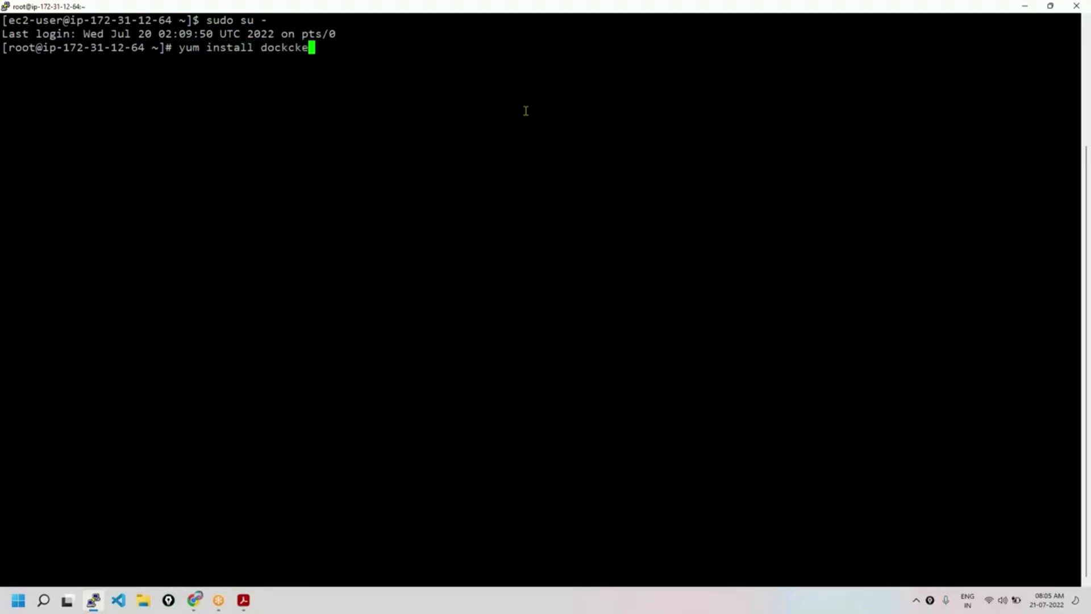
pyautogui.write('r')
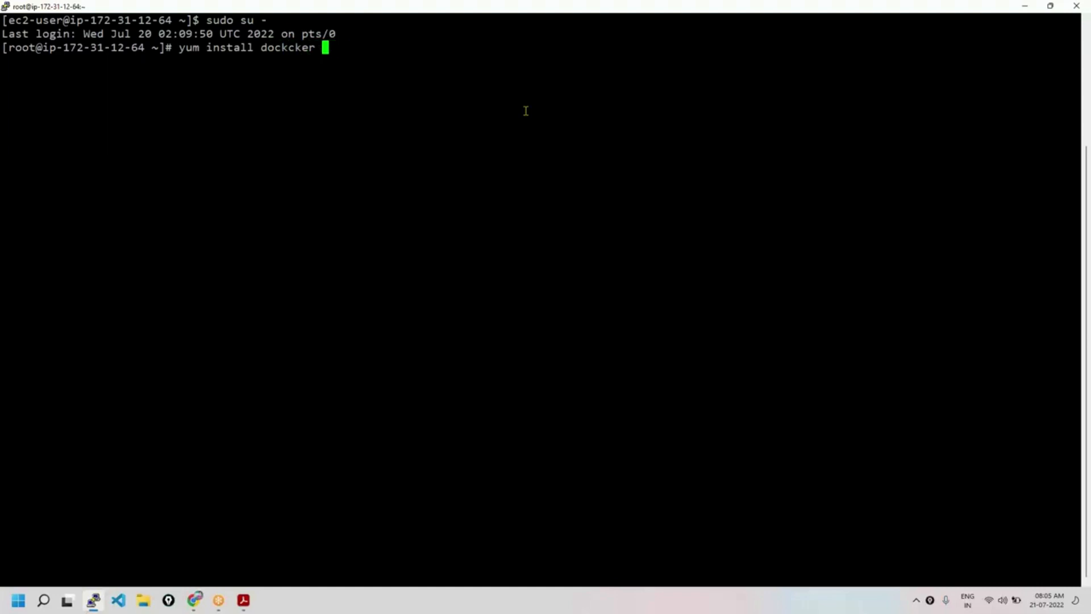
pyautogui.press('BackSpace')
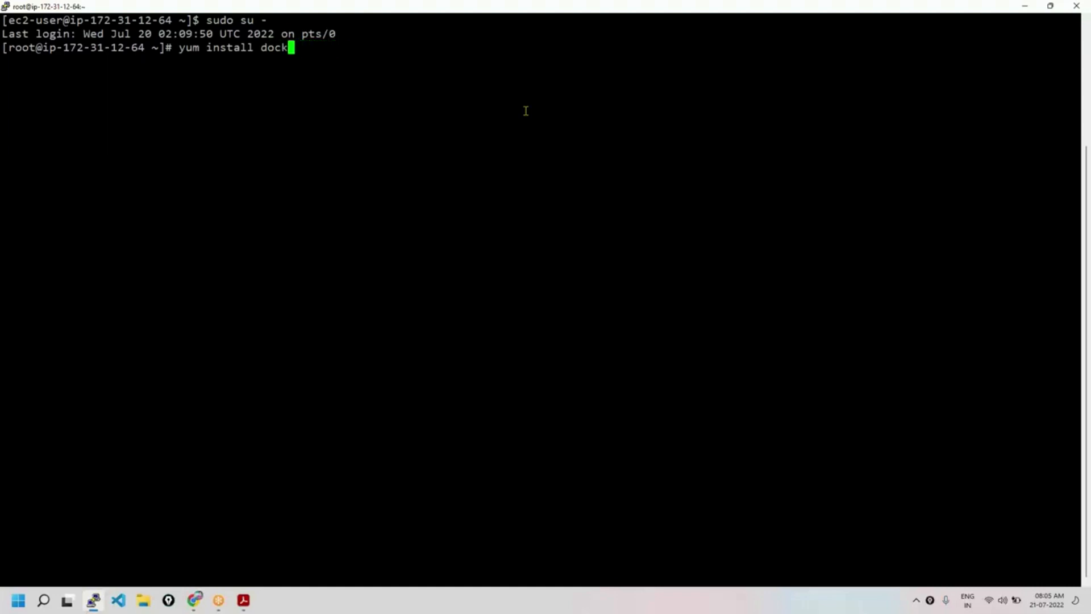
pyautogui.write('er -y')
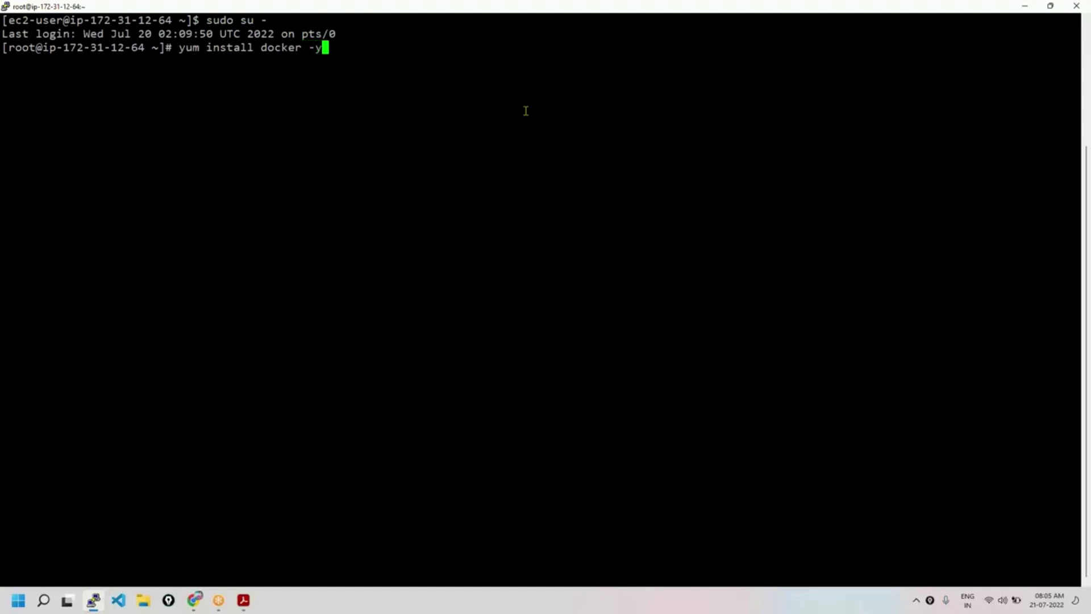
pyautogui.press('Return')
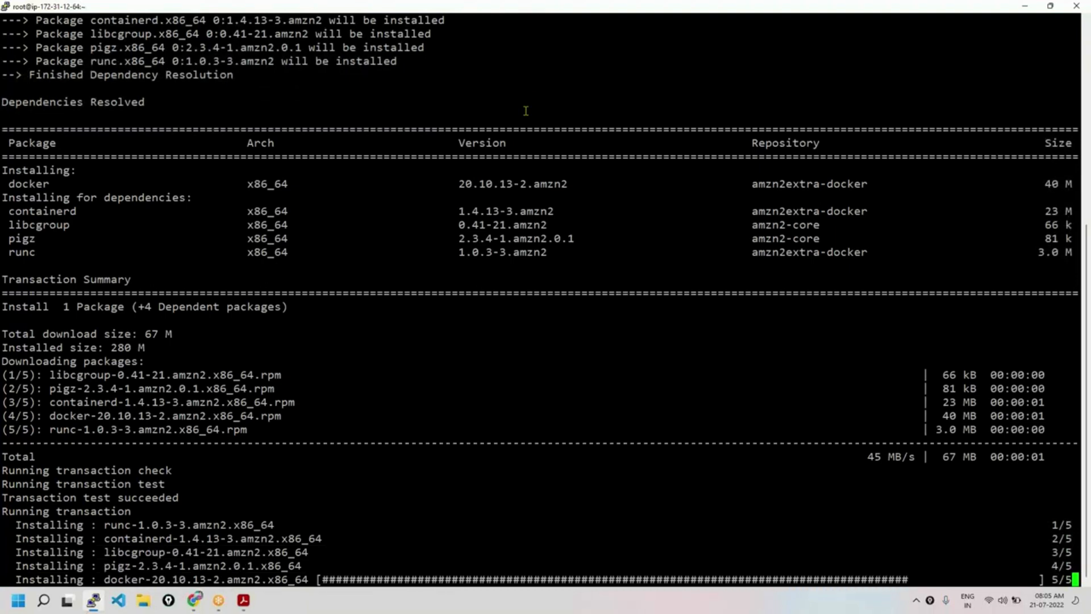
# Clear the terminal with 'clear' after two misspelled attempts.
pyautogui.scroll(-3)
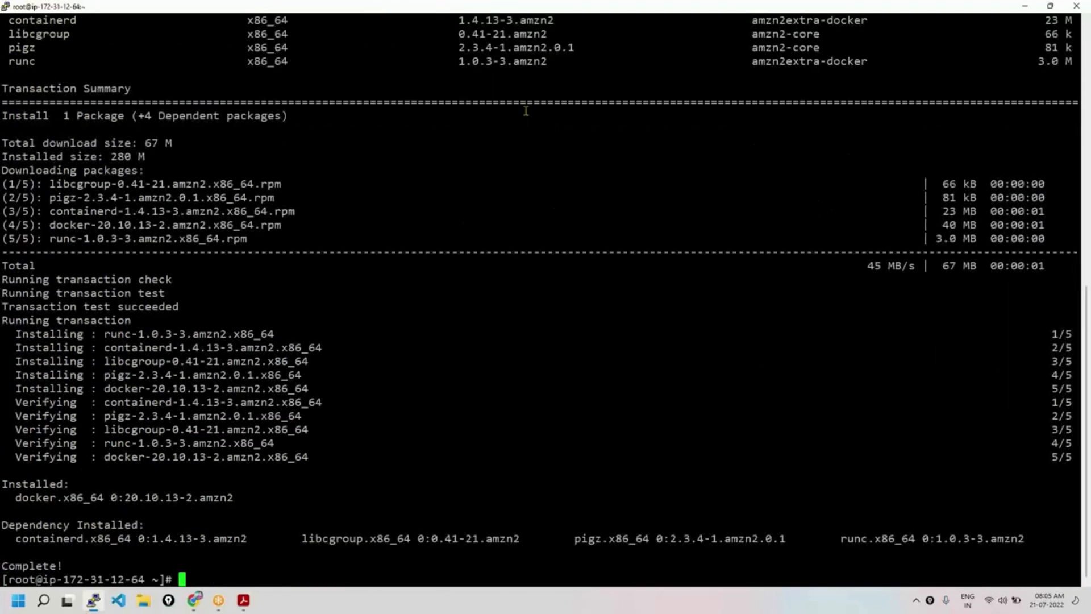
pyautogui.write('cc')
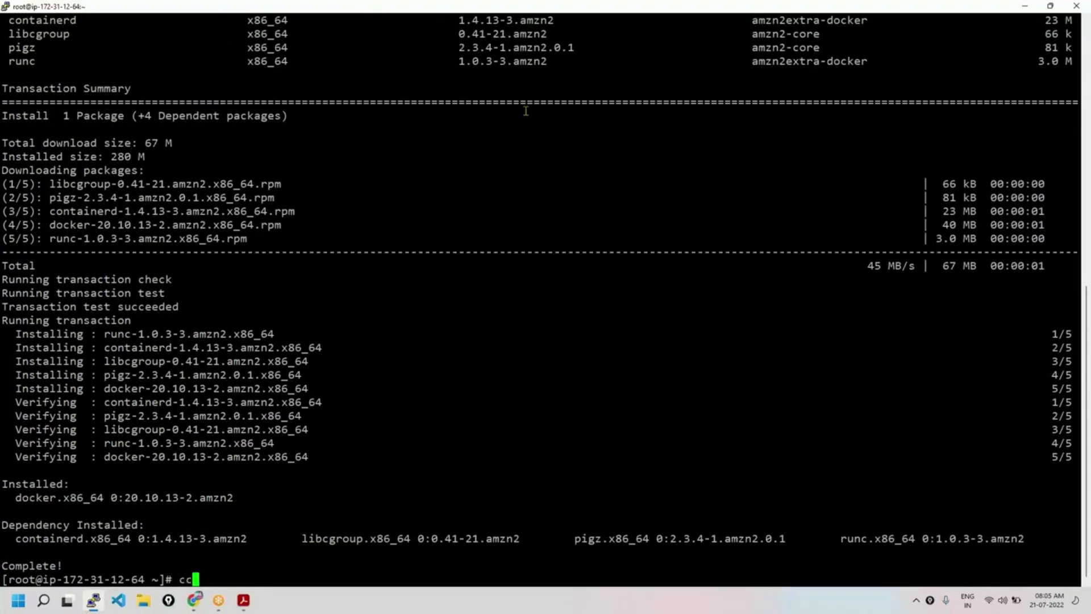
pyautogui.write('lear')
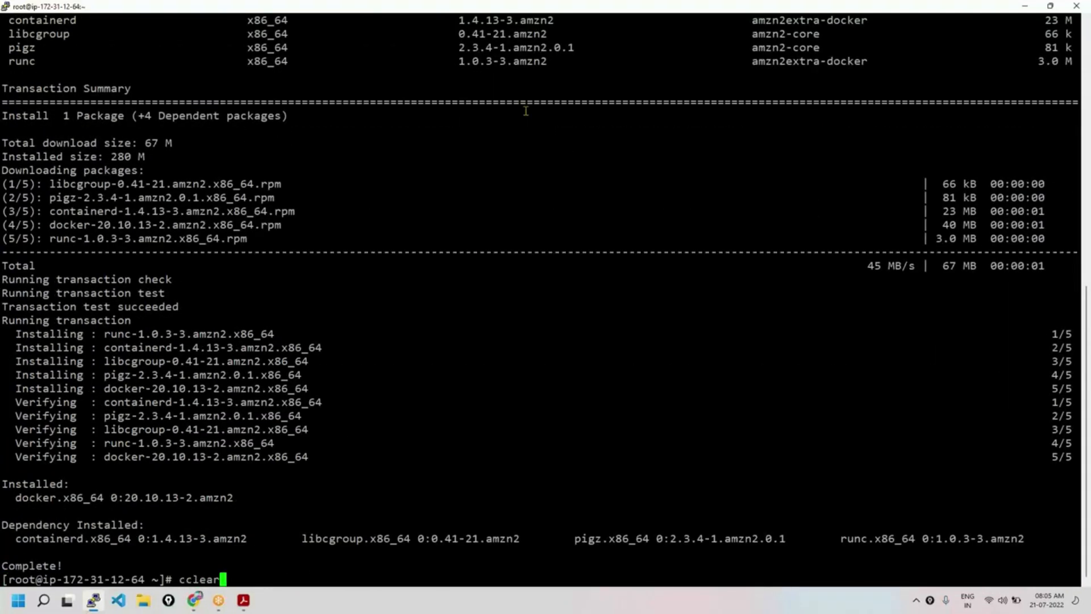
pyautogui.press('Return')
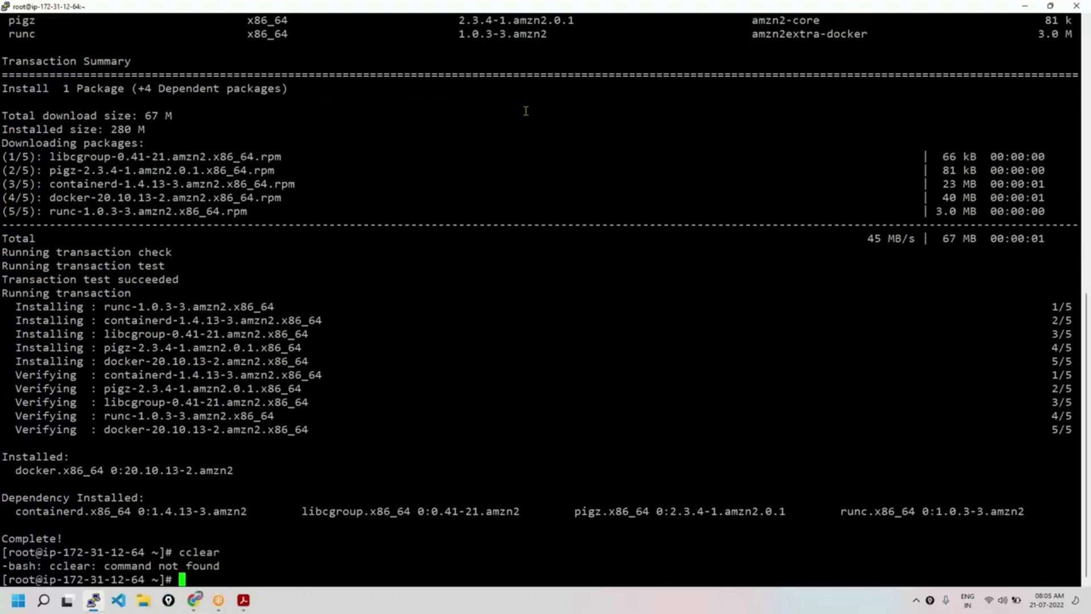
pyautogui.write('cl')
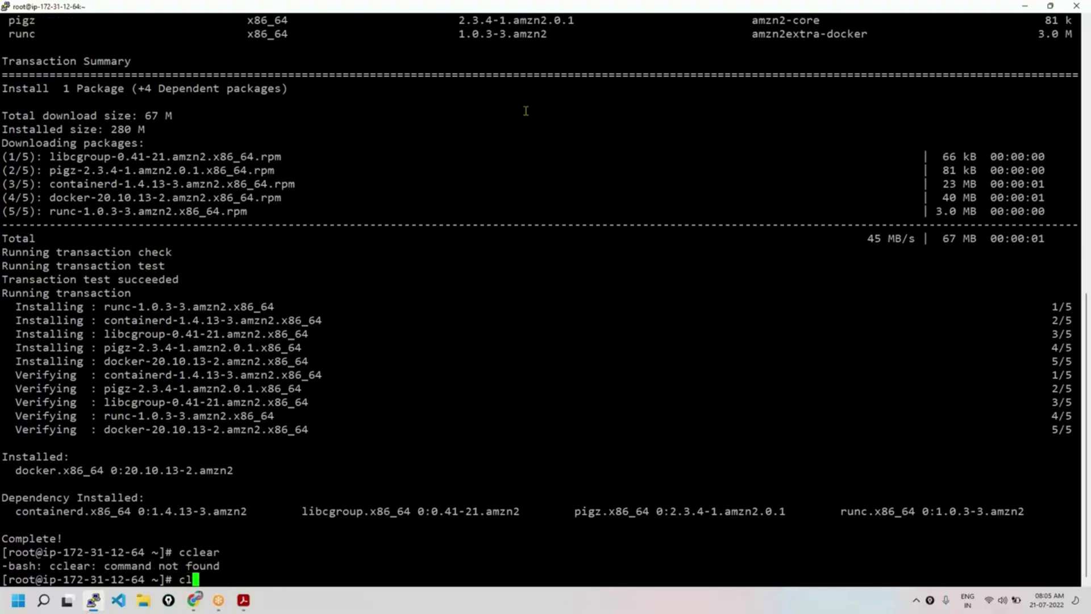
pyautogui.write('eeeeeeeee')
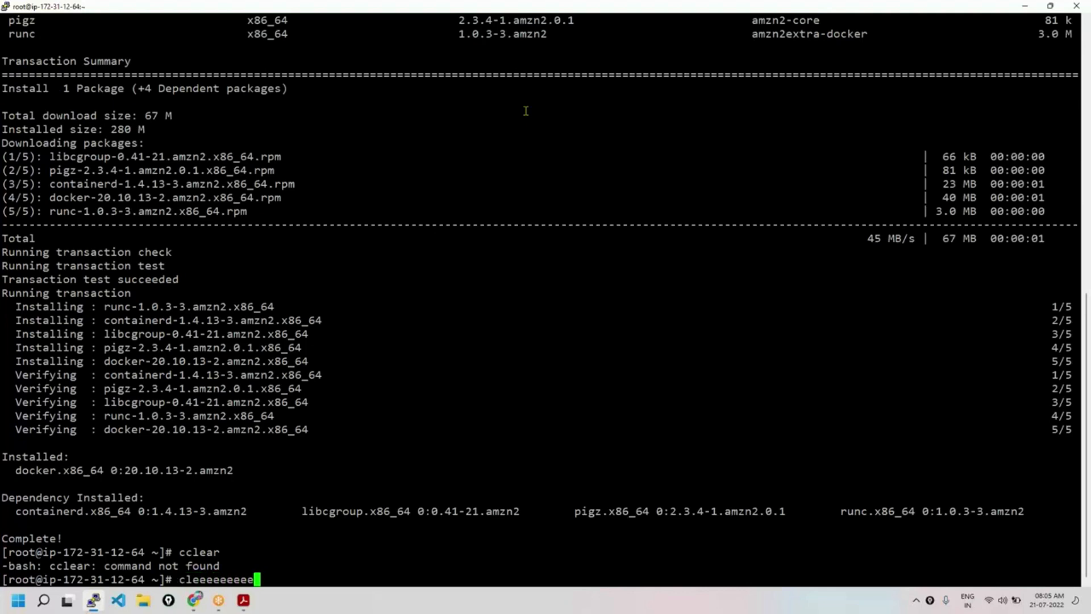
pyautogui.press('Return')
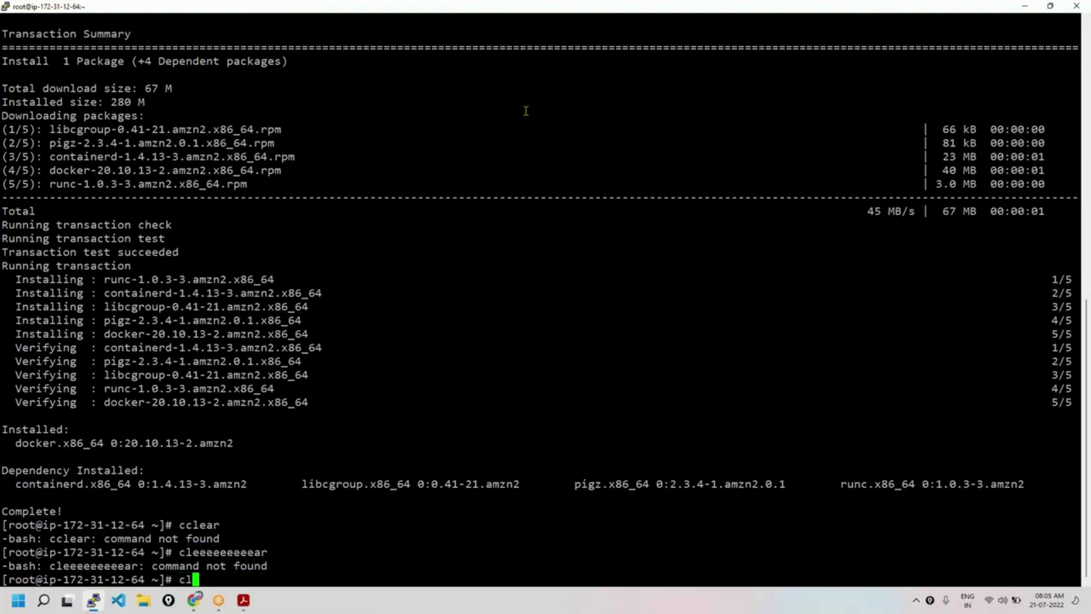
pyautogui.press('Return')
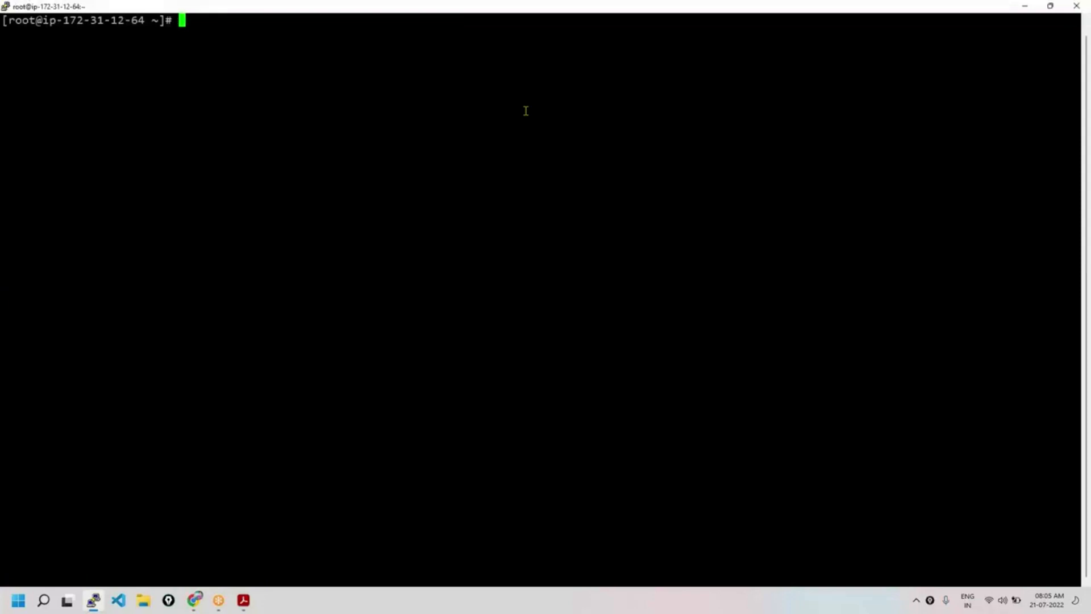
# Start the Docker service with 'systemctl start docker'.
pyautogui.write('sys')
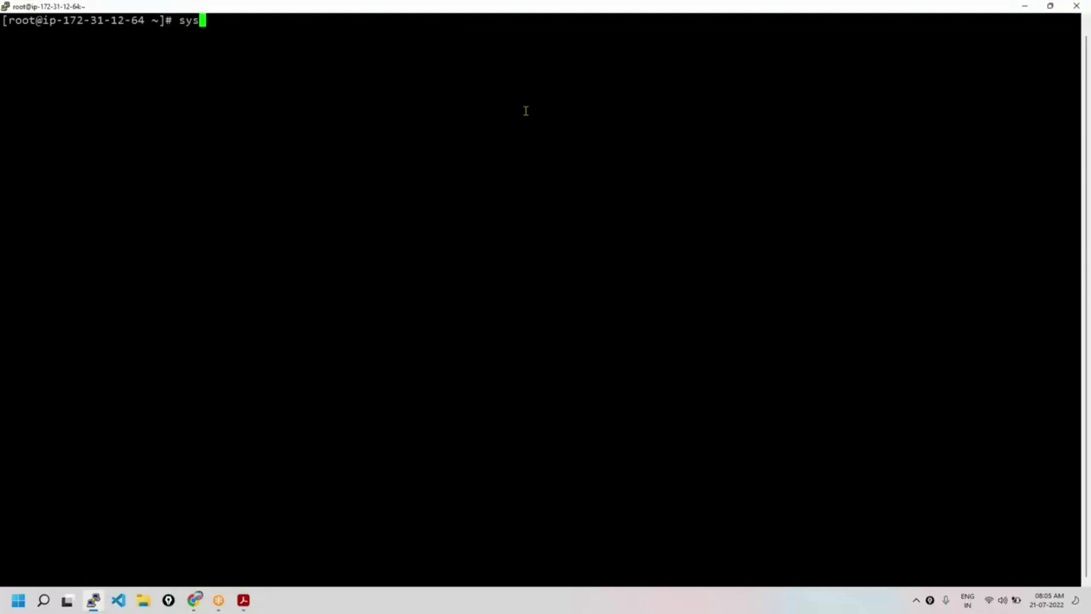
pyautogui.write('temc')
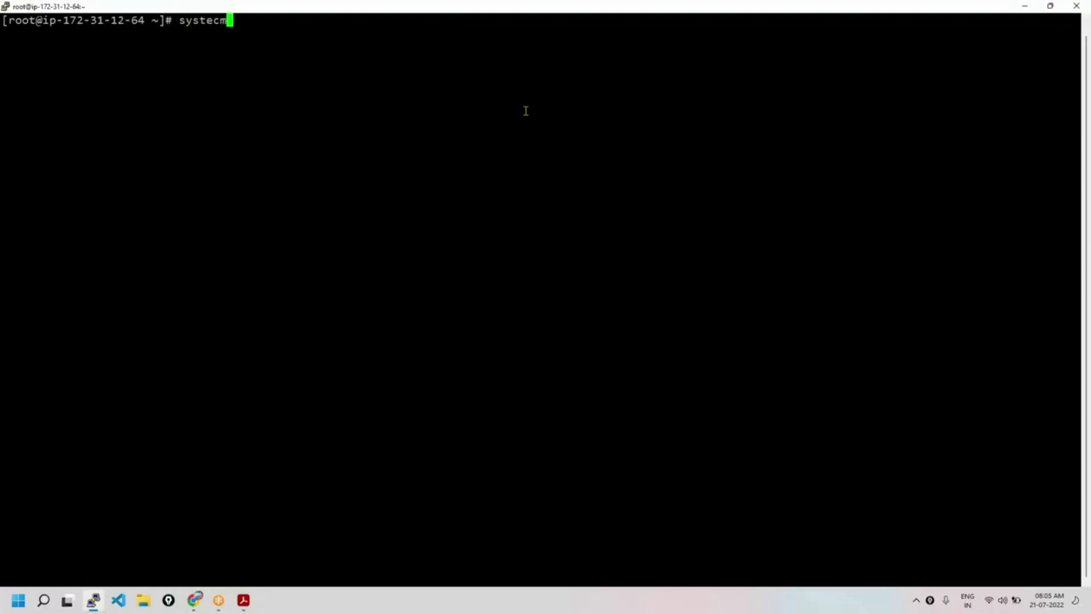
pyautogui.press('BackSpace')
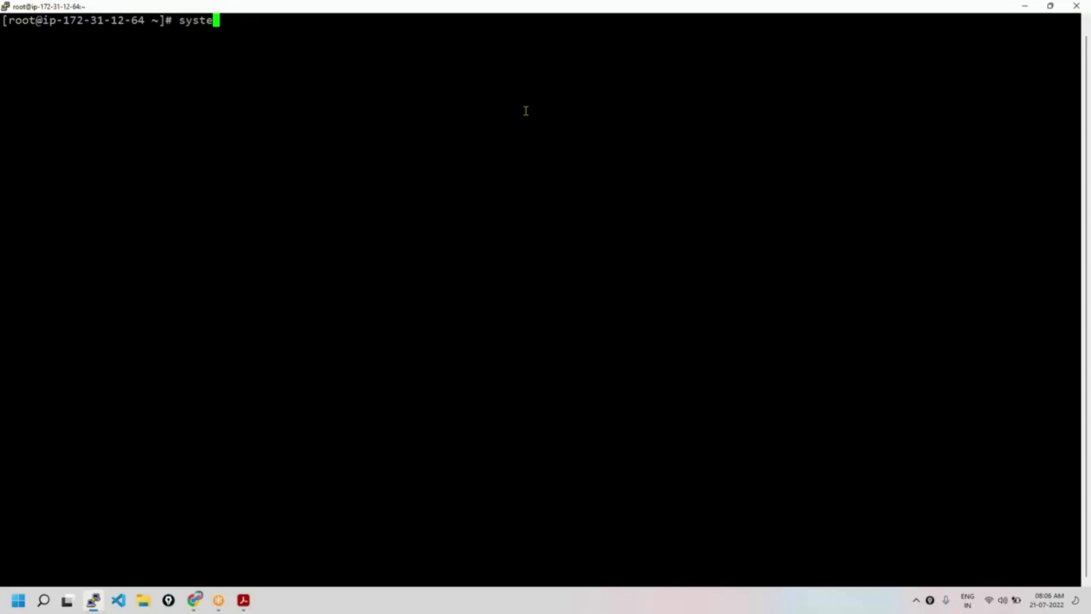
pyautogui.write('mctl star')
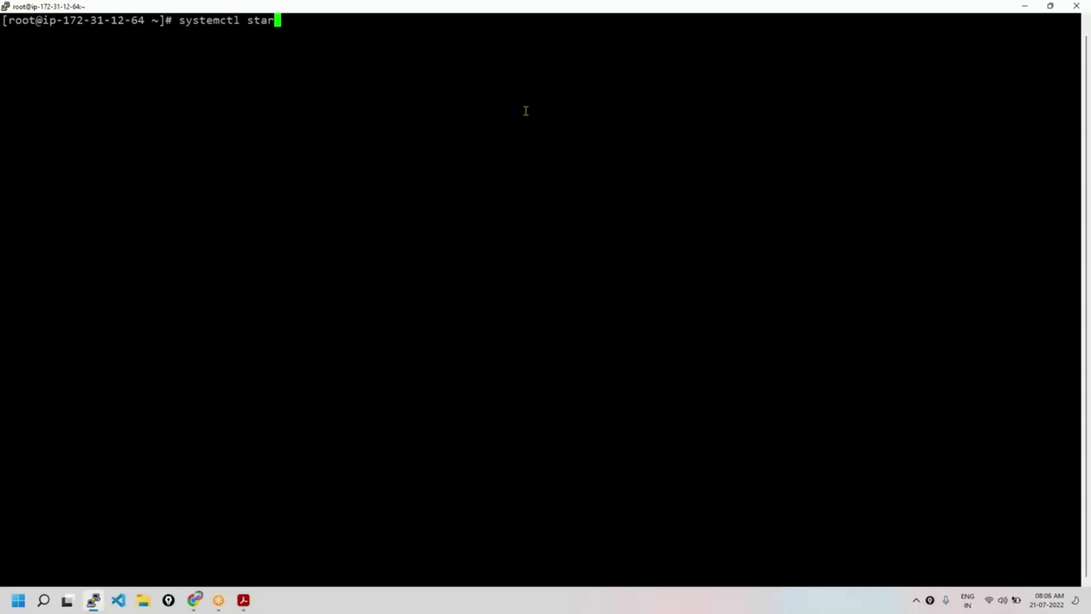
pyautogui.write('t docker')
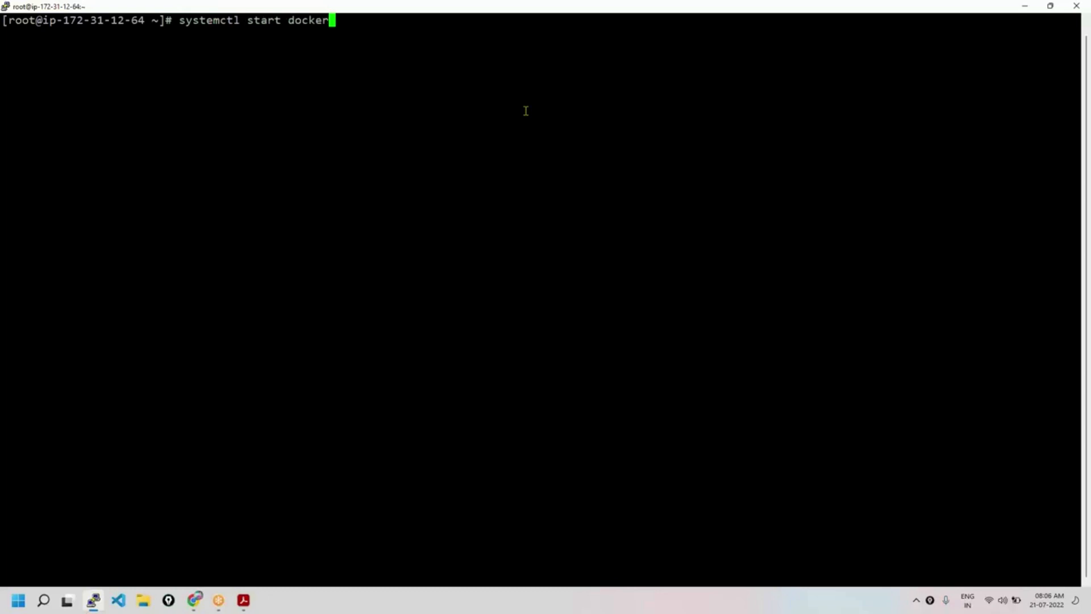
pyautogui.press('Return')
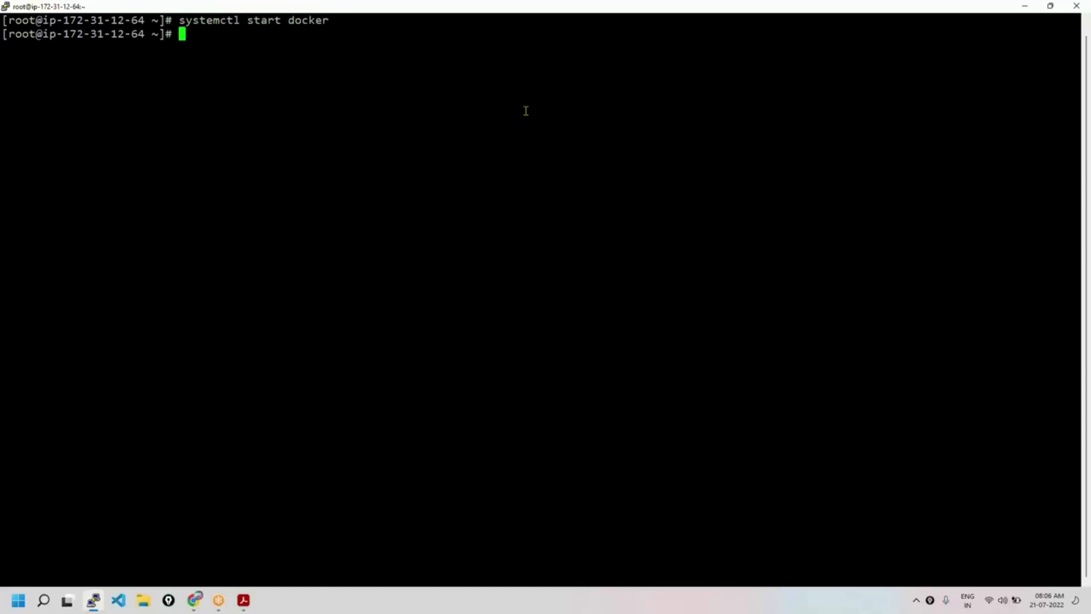
# Confirm the Docker service is active (running), then clear the terminal.
pyautogui.write('syst')
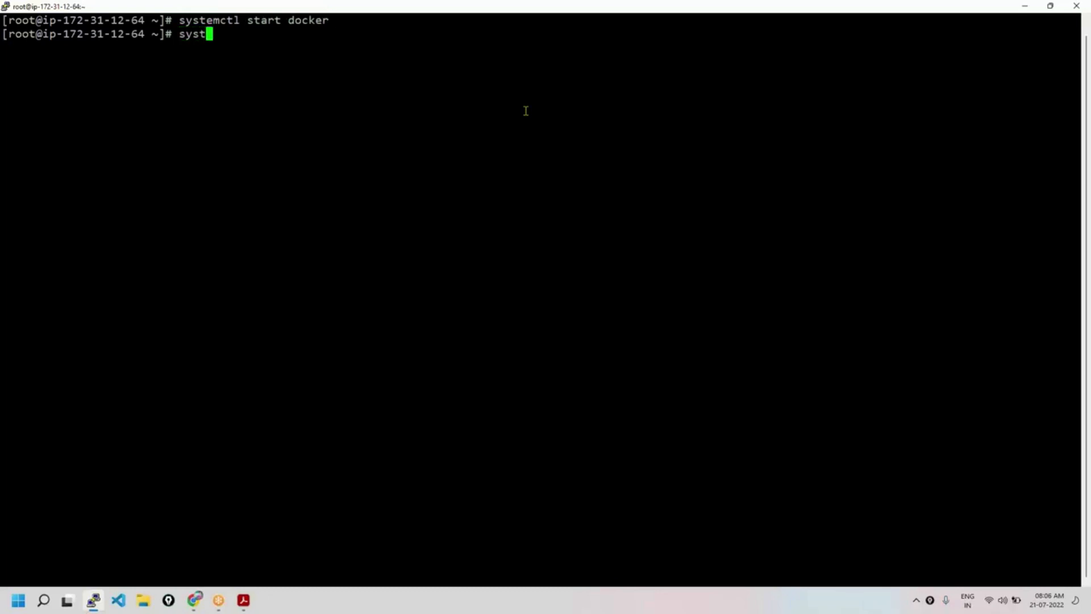
pyautogui.write('emctl status docke')
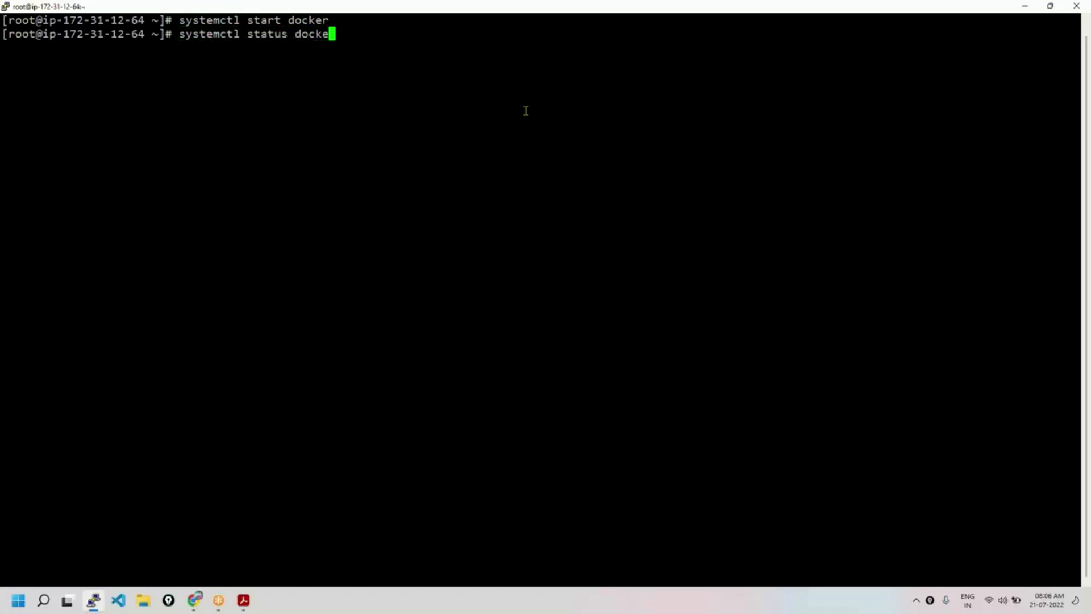
pyautogui.press('Return')
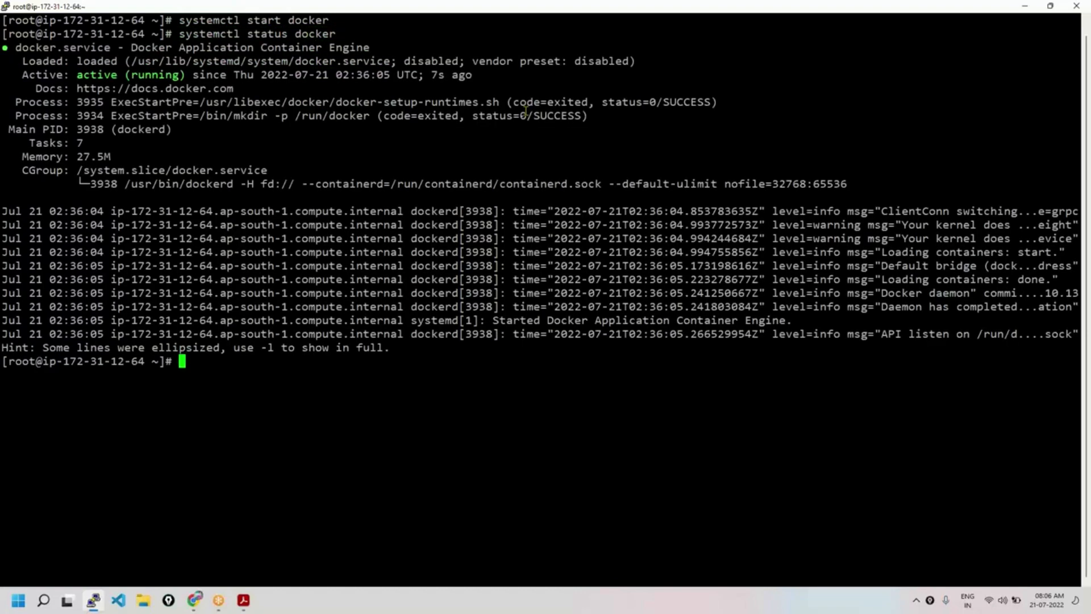
pyautogui.write('clear')
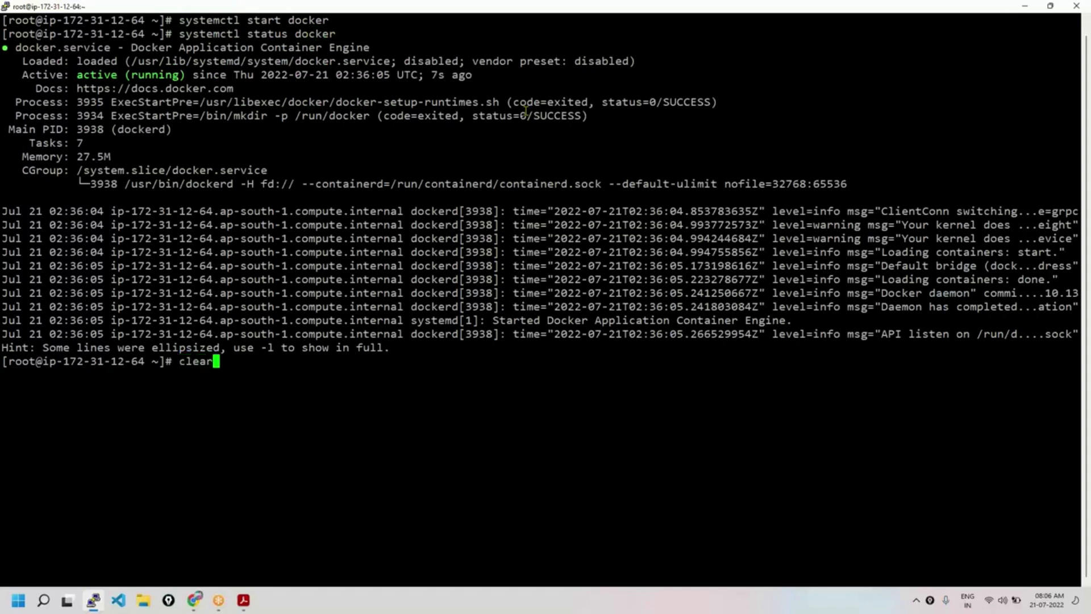
pyautogui.press('Return')
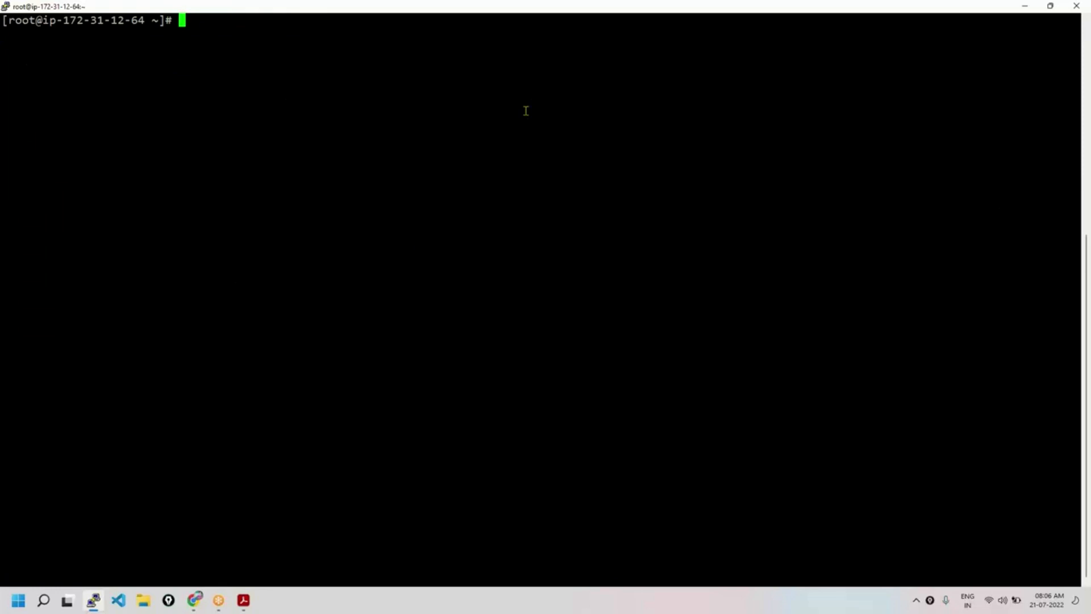
# Type 'docker images' and annotate a docker host as vm/server/instance with docker.
pyautogui.write('docker')
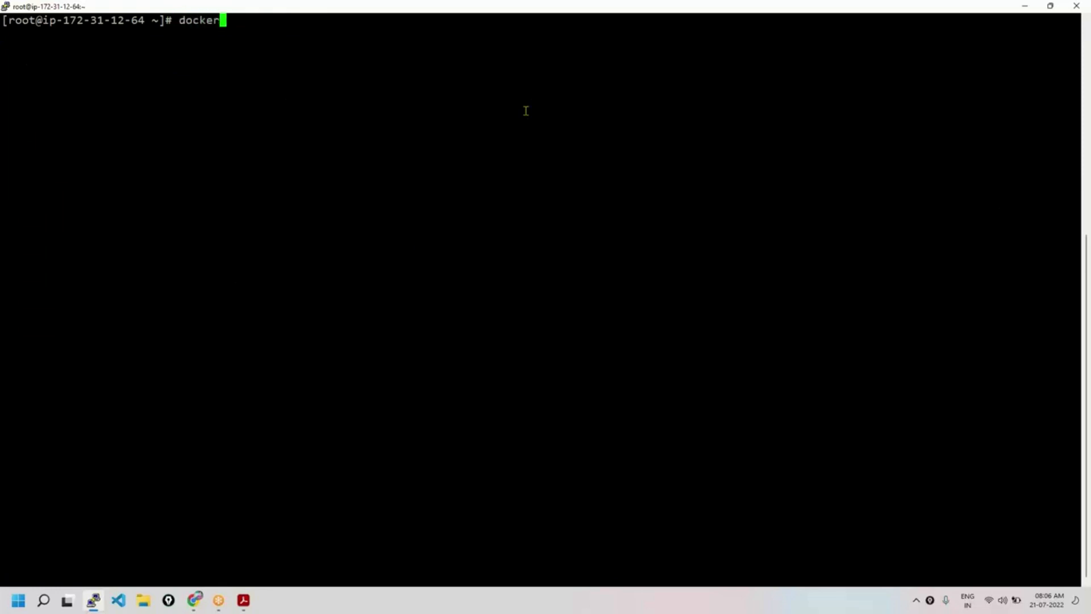
pyautogui.write('images')
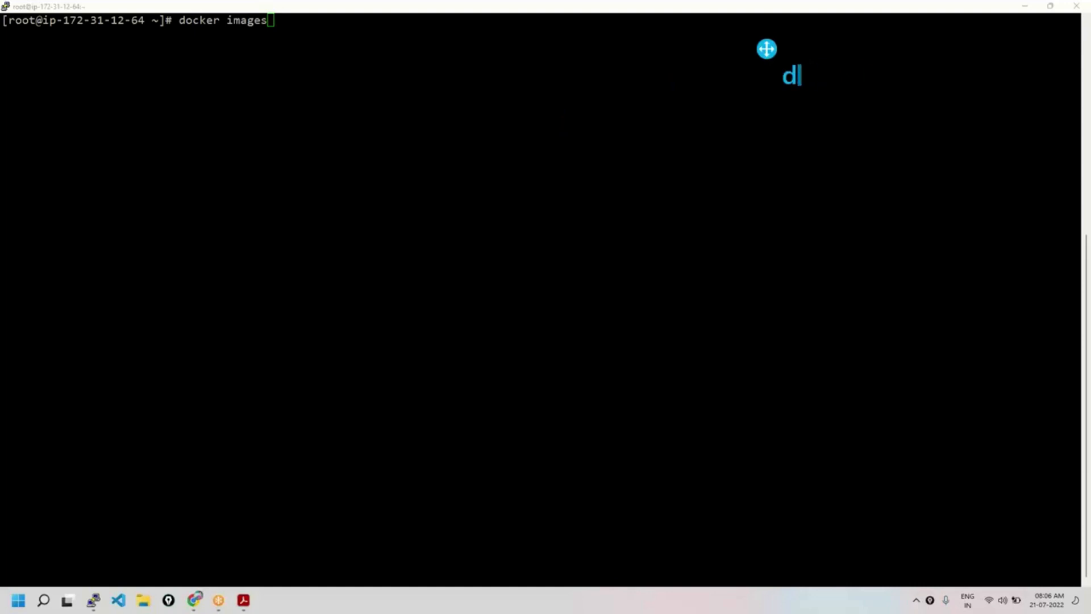
pyautogui.write('ocker ho')
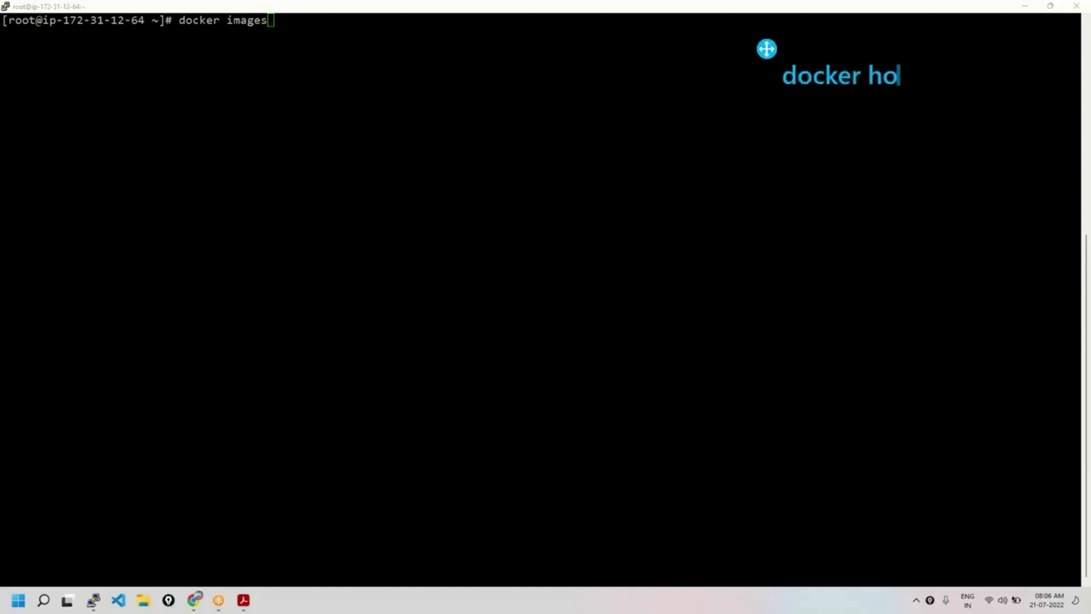
pyautogui.write('st')
pyautogui.write('vm')
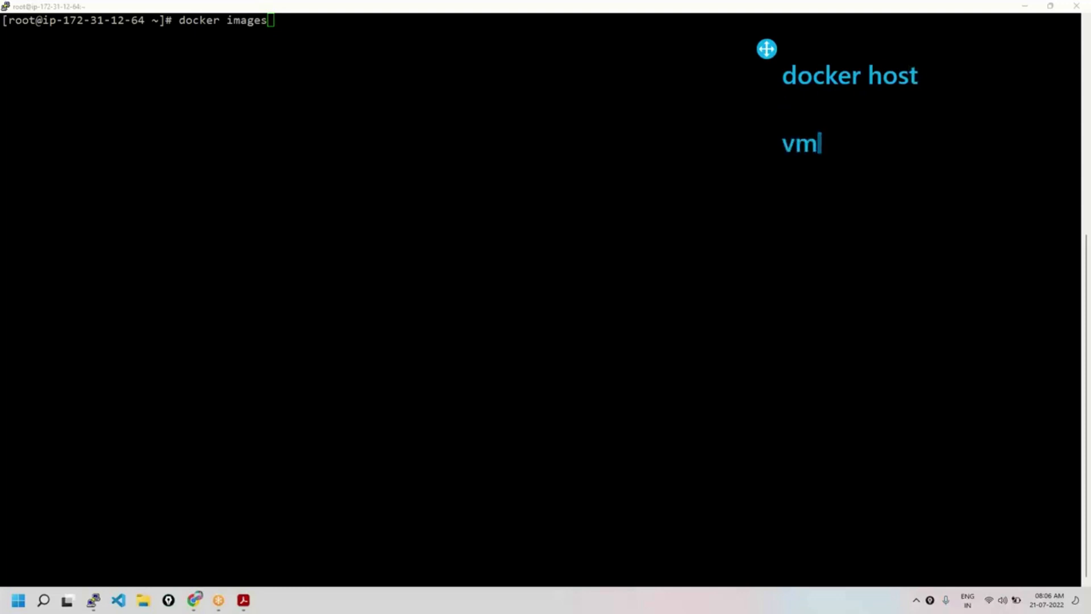
pyautogui.write('/server')
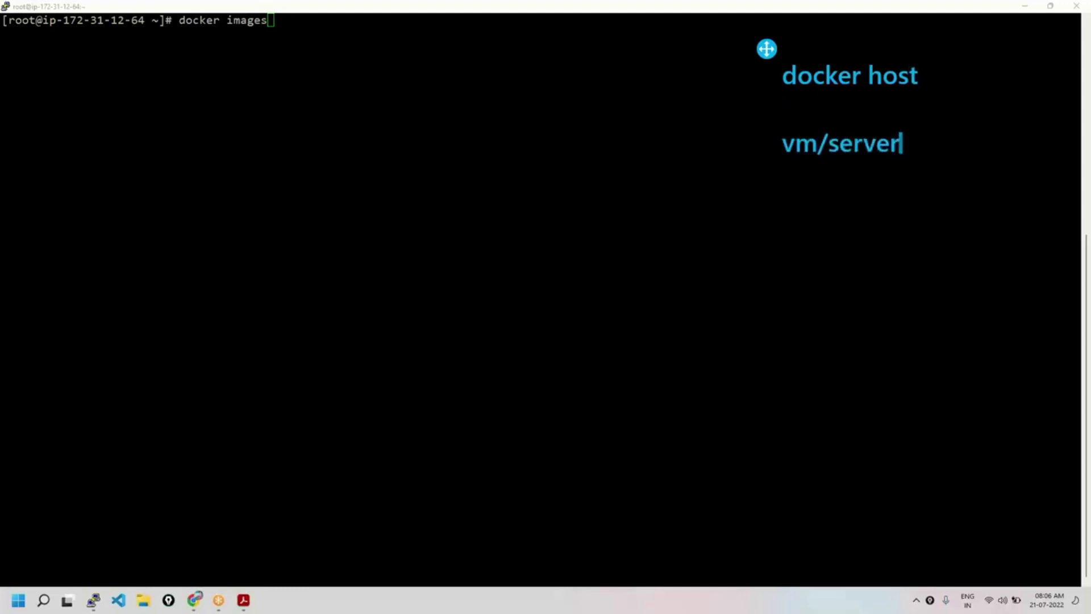
pyautogui.write('/inst')
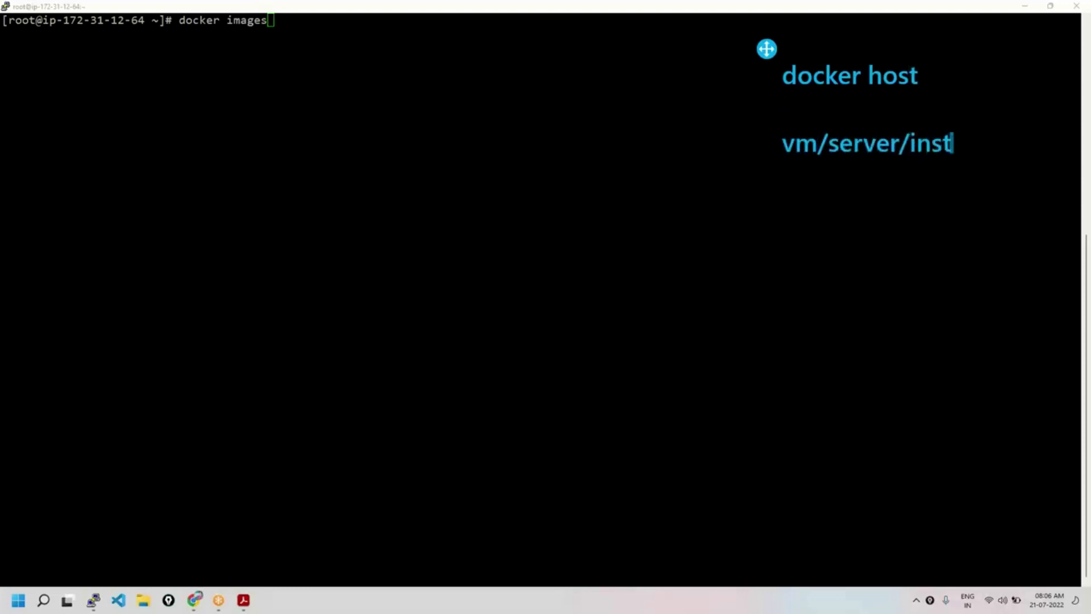
pyautogui.write('ance')
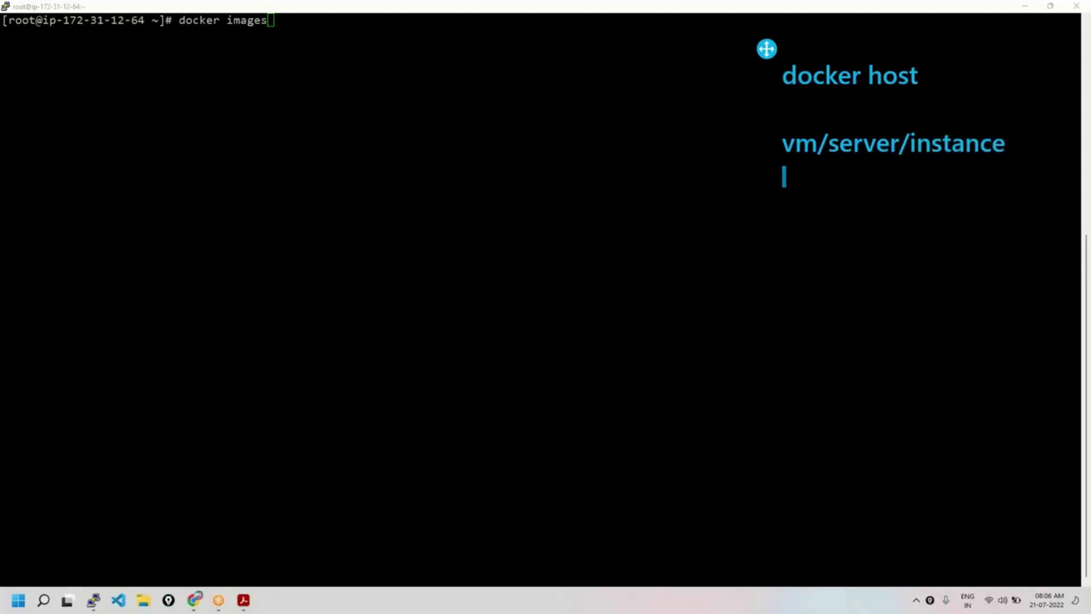
pyautogui.write('with')
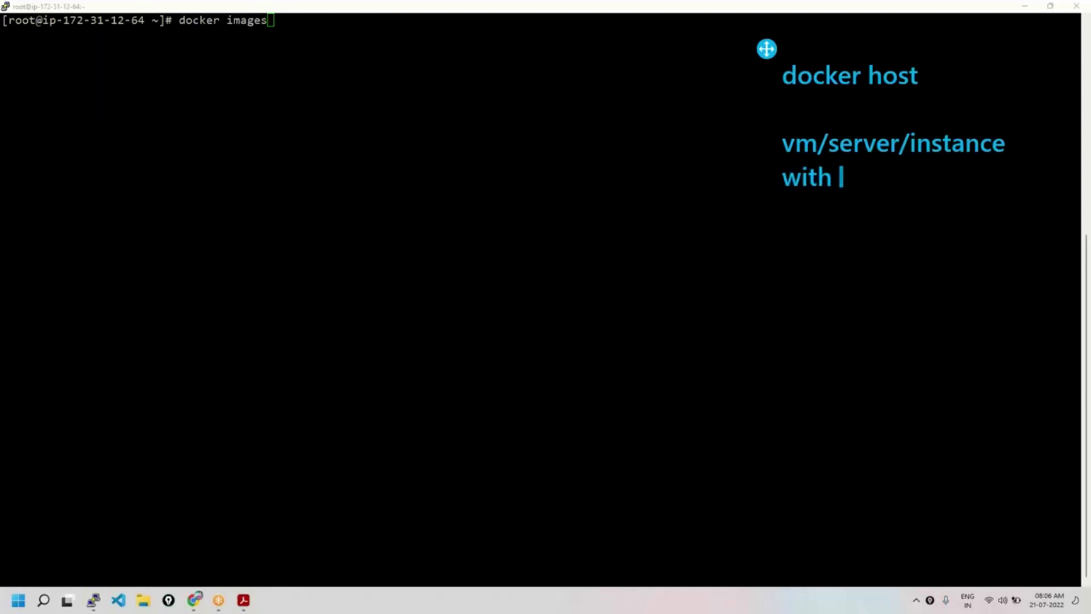
pyautogui.write('docker')
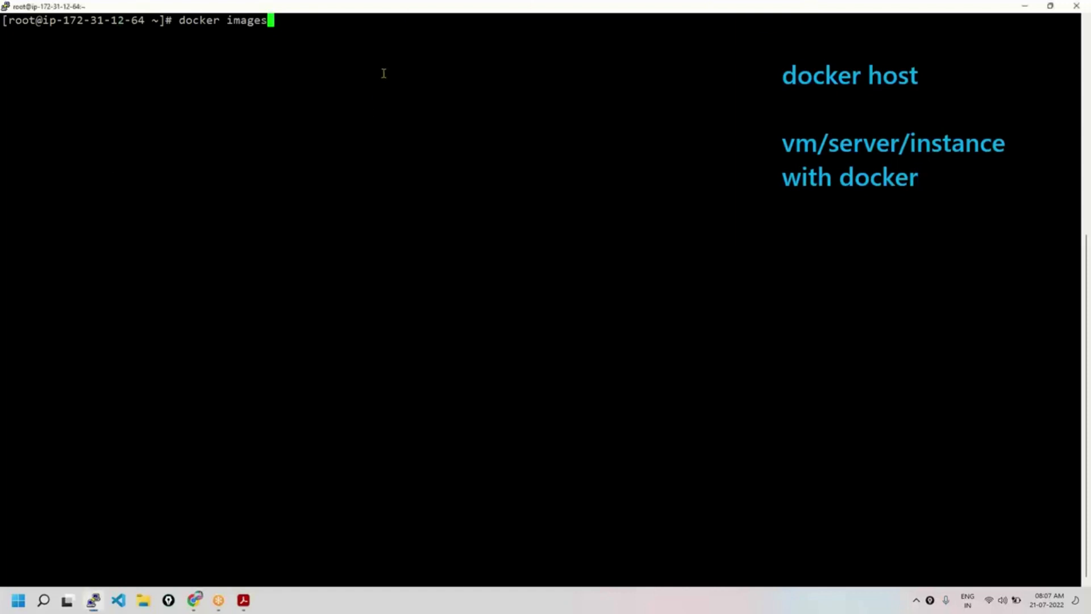
# Run 'docker images', showing an empty list, and begin typing 'docker run'.
pyautogui.press('Return')
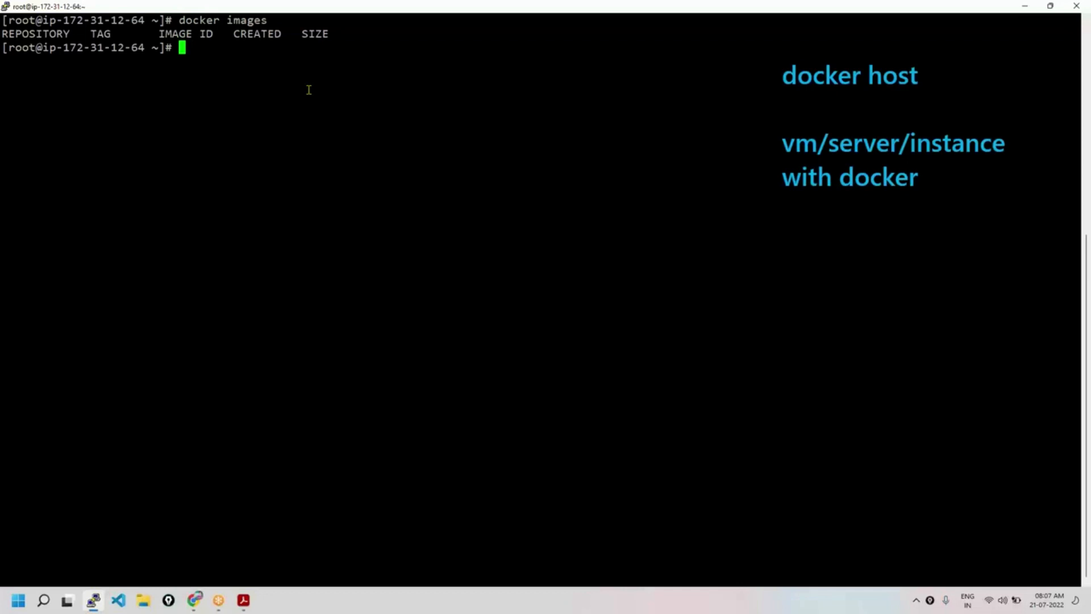
pyautogui.write('docker run')
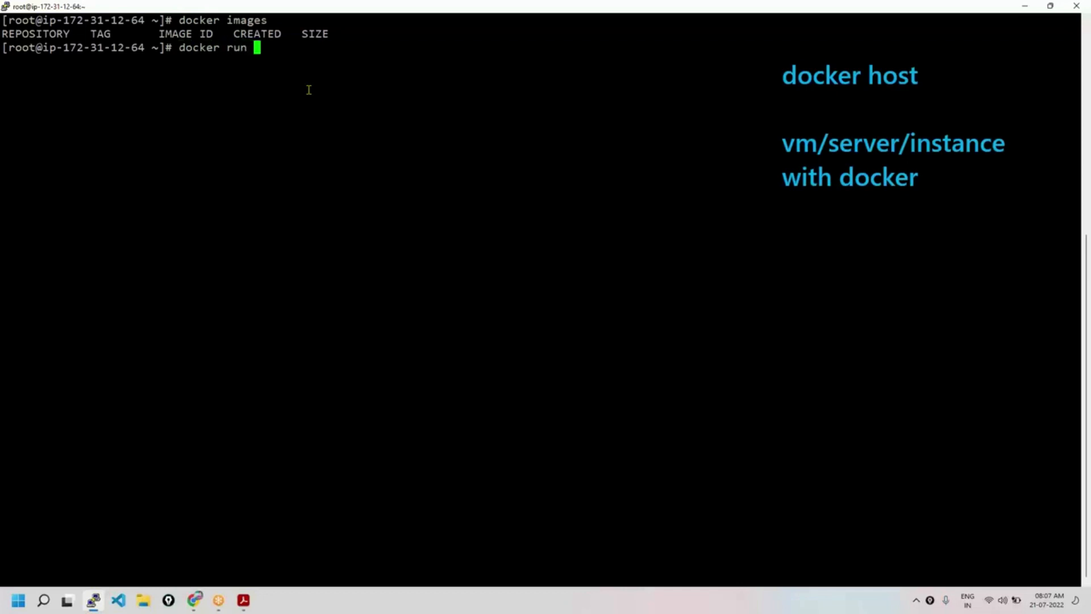
# Complete 'docker run hello-world' at the prompt and select words in the command.
pyautogui.write('hel')
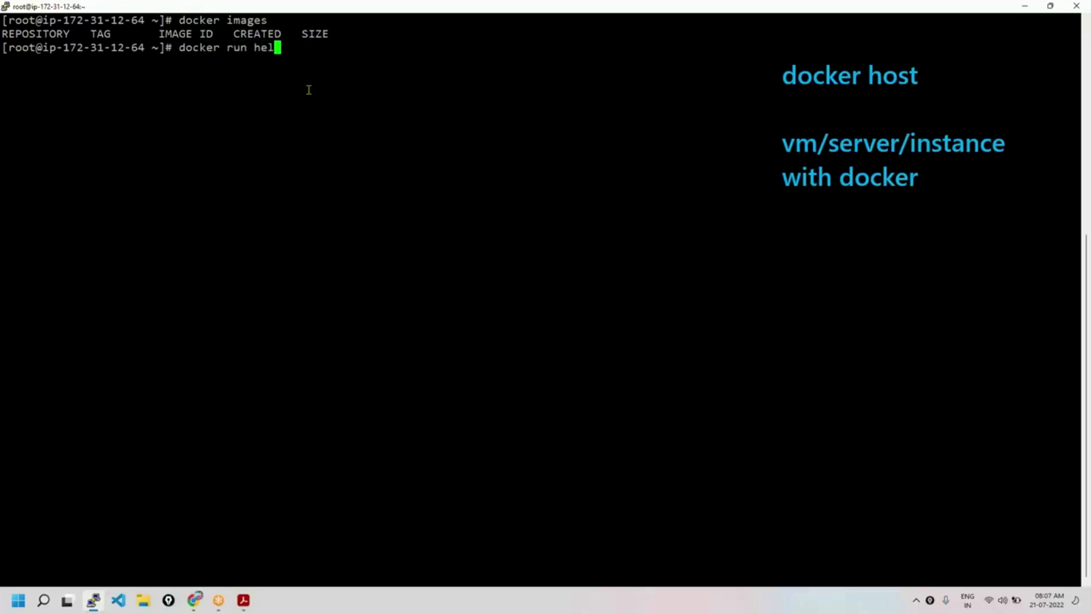
pyautogui.write('lo-wor')
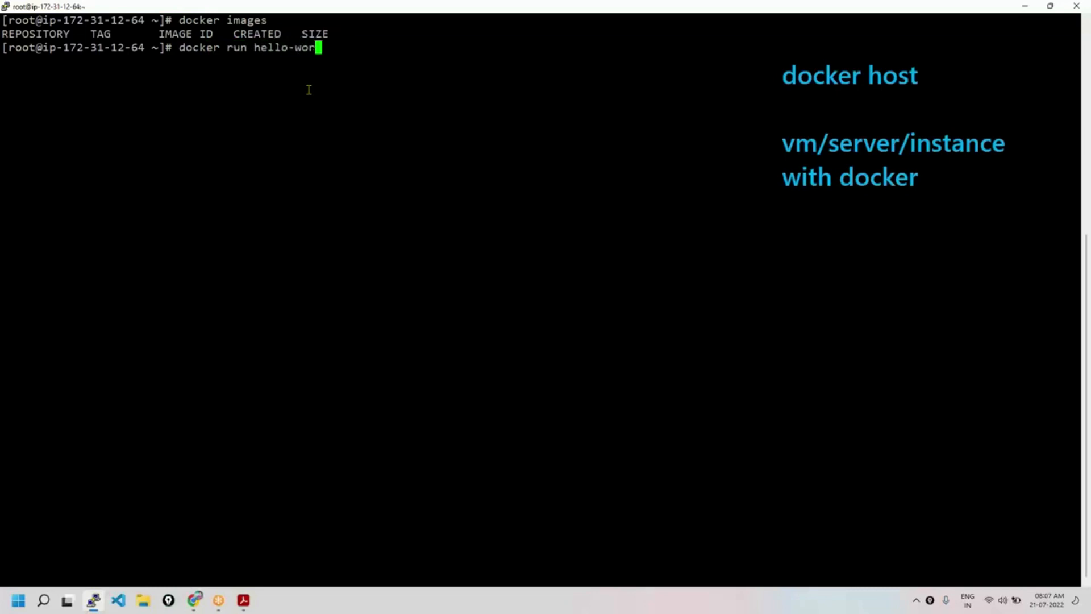
pyautogui.write('ld')
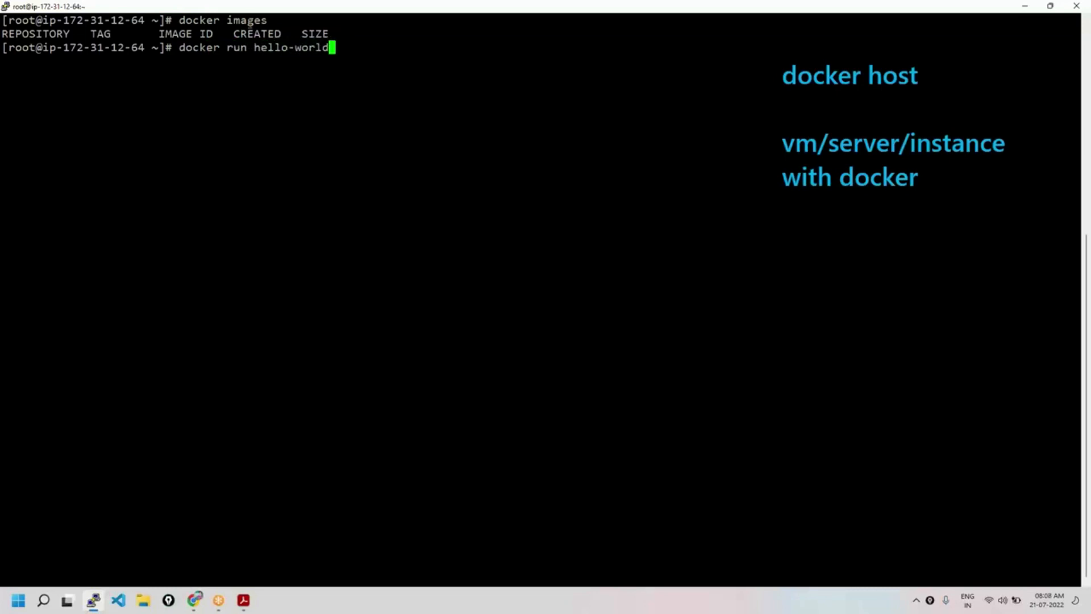
pyautogui.doubleClick(291, 47)
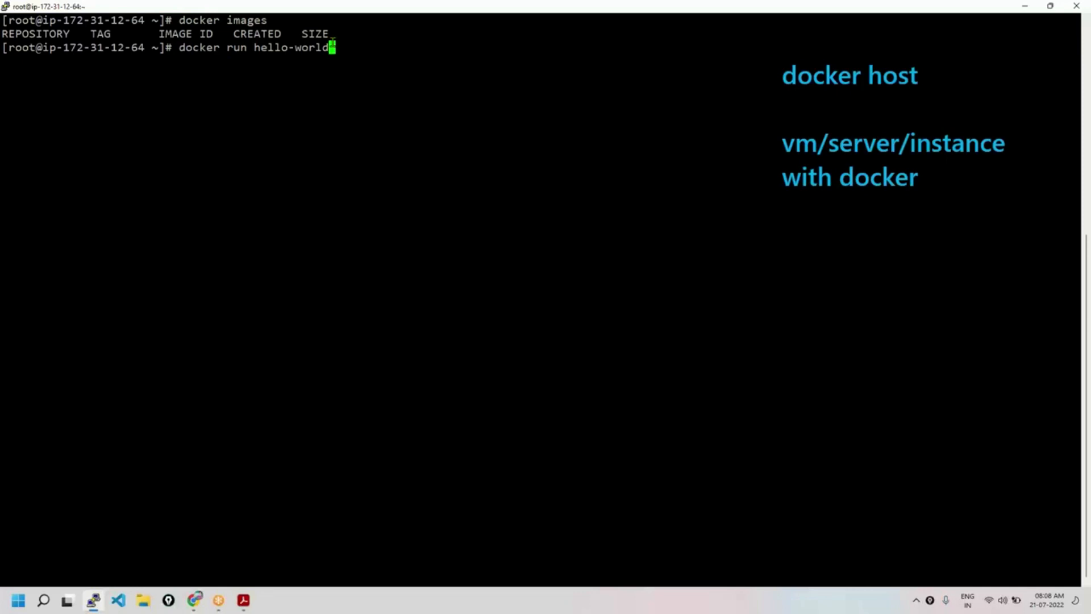
pyautogui.moveTo(224, 35)
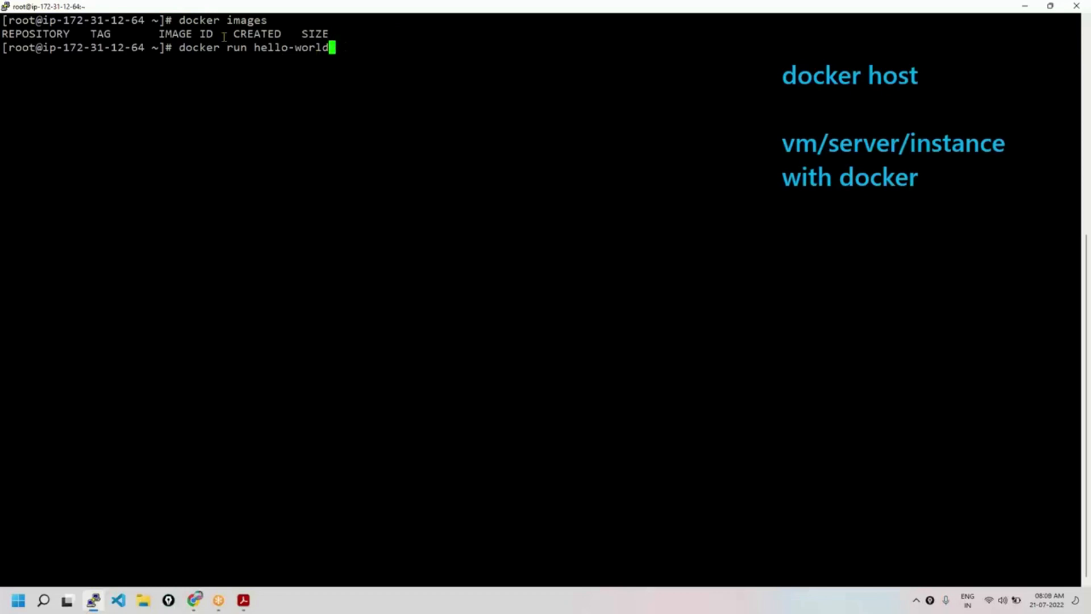
pyautogui.doubleClick(278, 47)
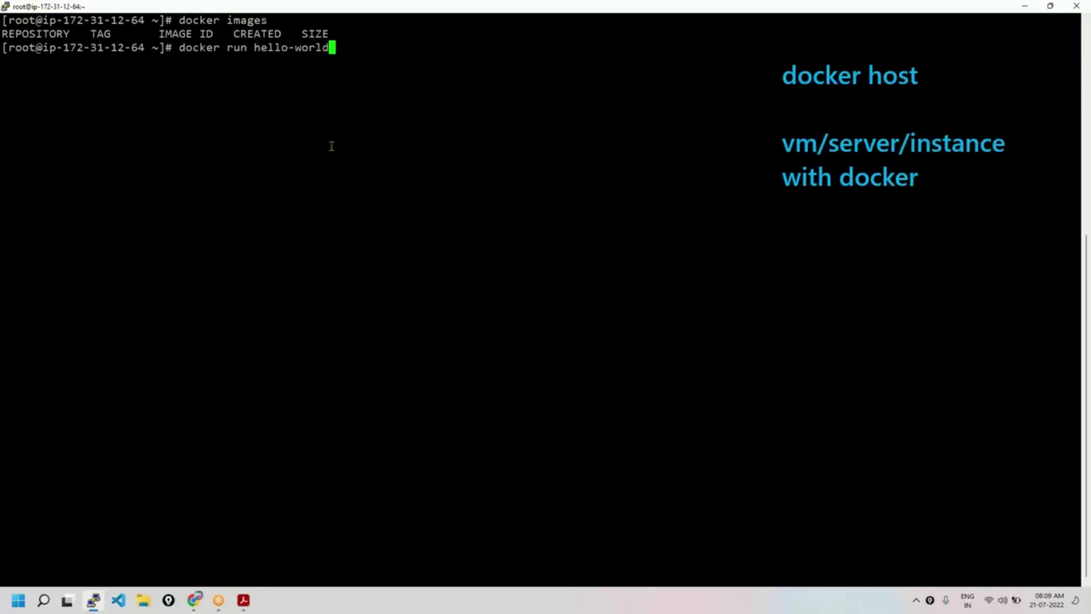
# Run hello-world to pull its image and print the welcome message, then type 'docker'.
pyautogui.press('Return')
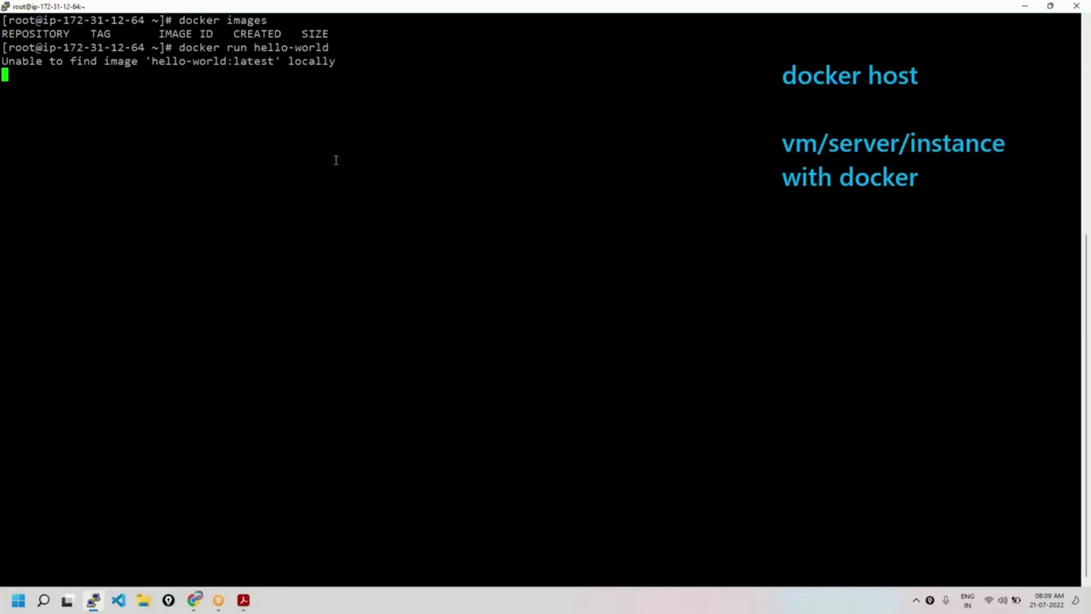
pyautogui.doubleClick(184, 62)
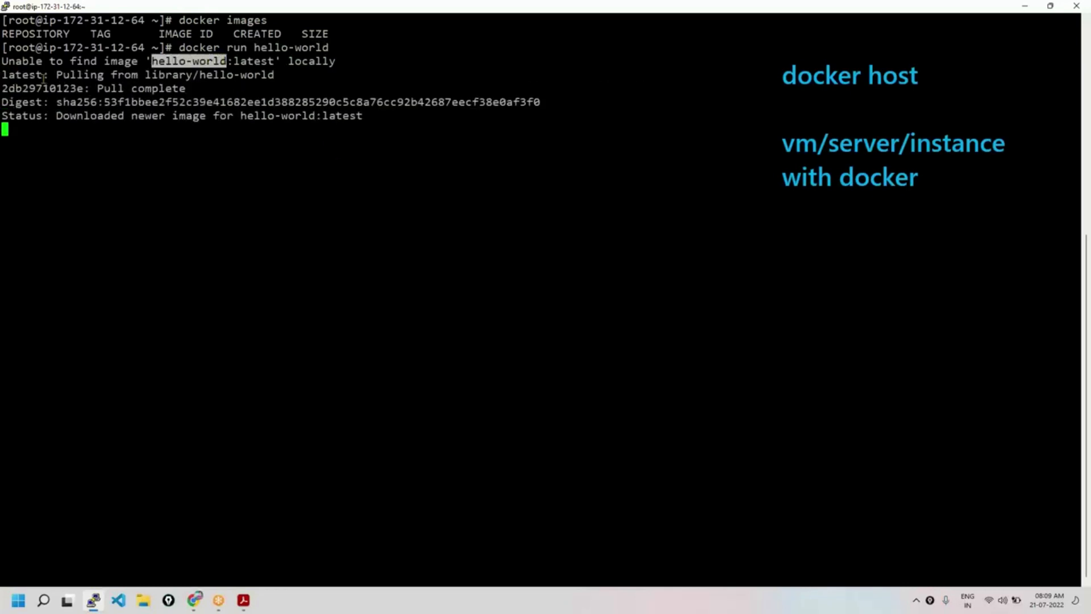
pyautogui.press('Return')
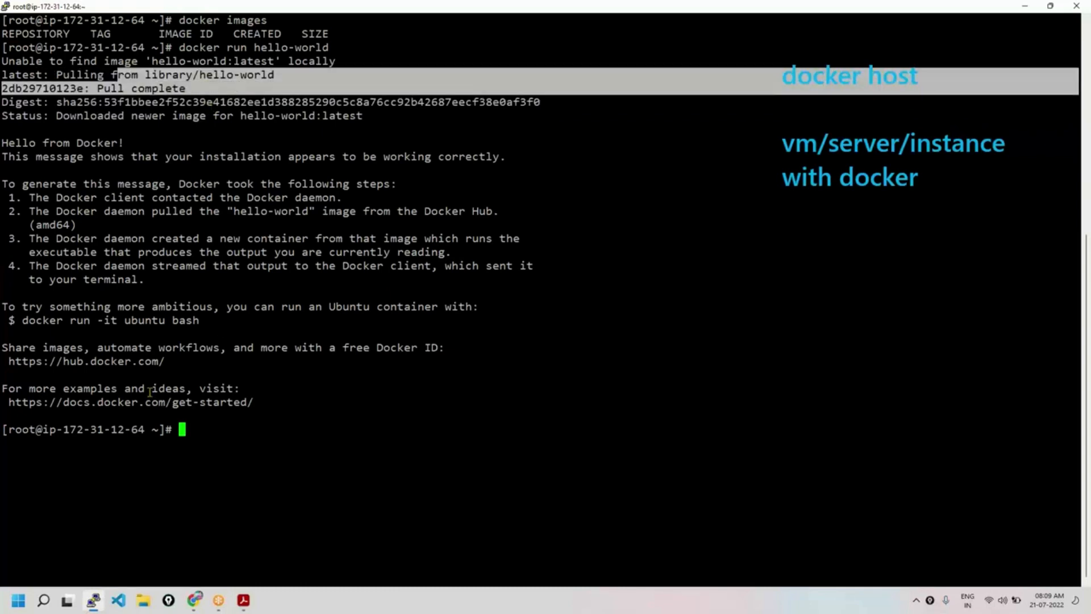
pyautogui.moveTo(455, 431)
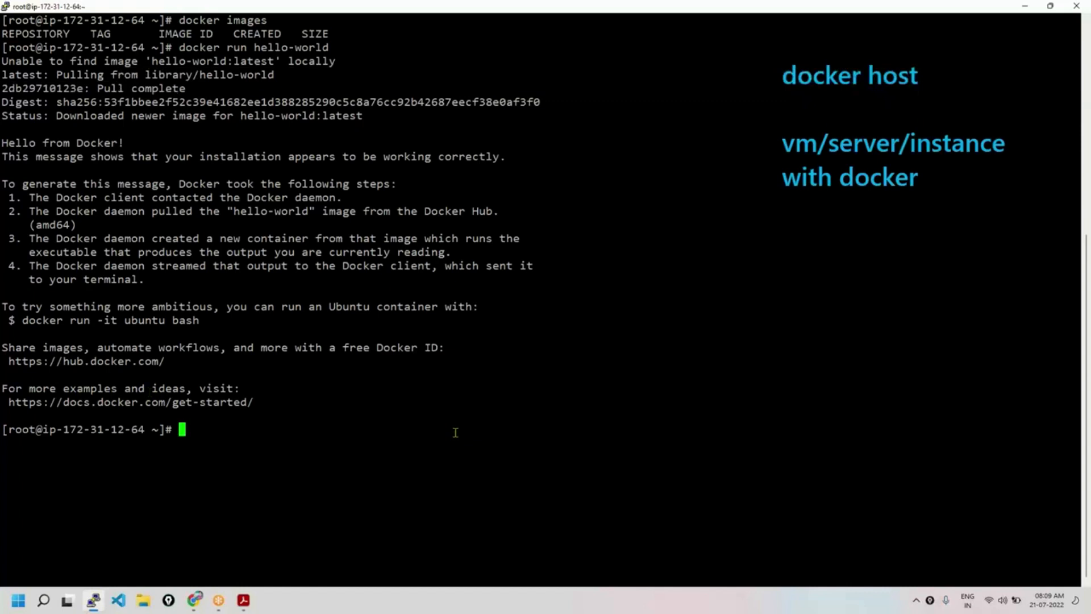
pyautogui.write('d')
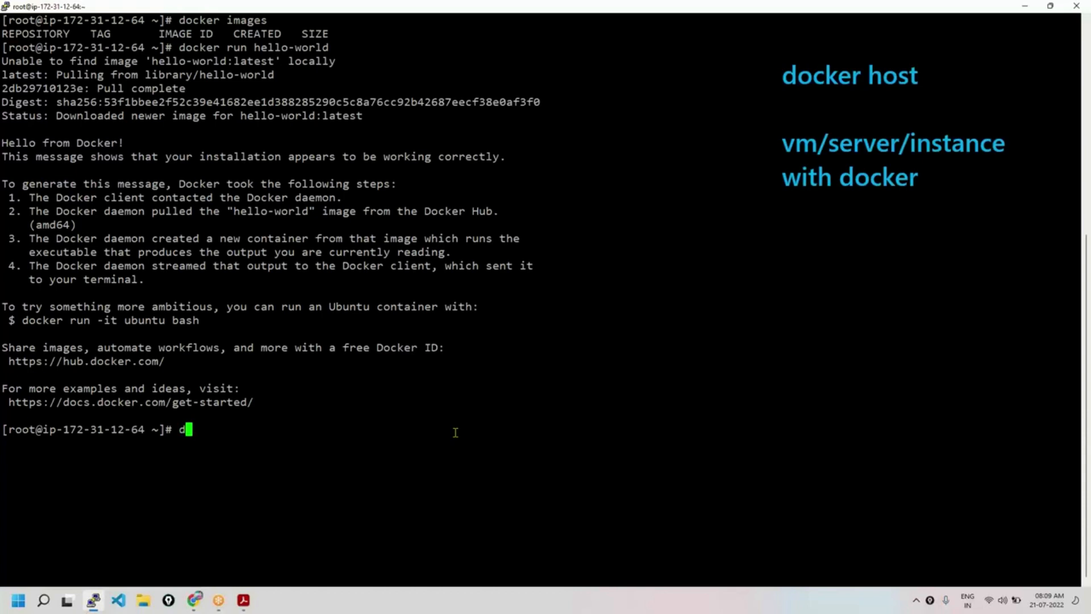
pyautogui.press('Backspace')
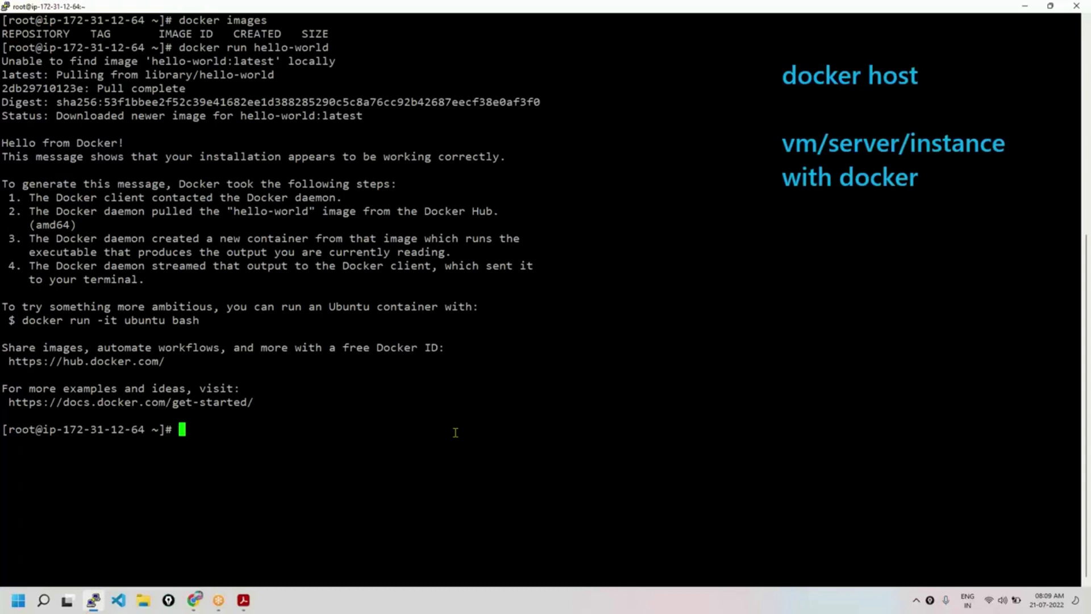
pyautogui.write('docker images')
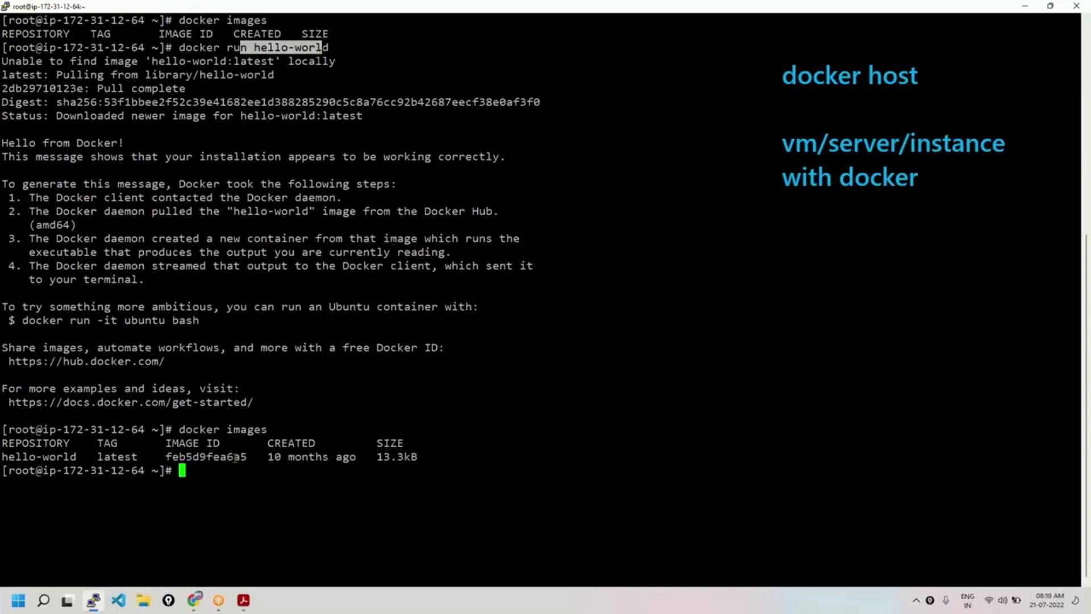
# Run 'docker ps -a' showing the exited hello-world container, and select its details.
pyautogui.write('docker')
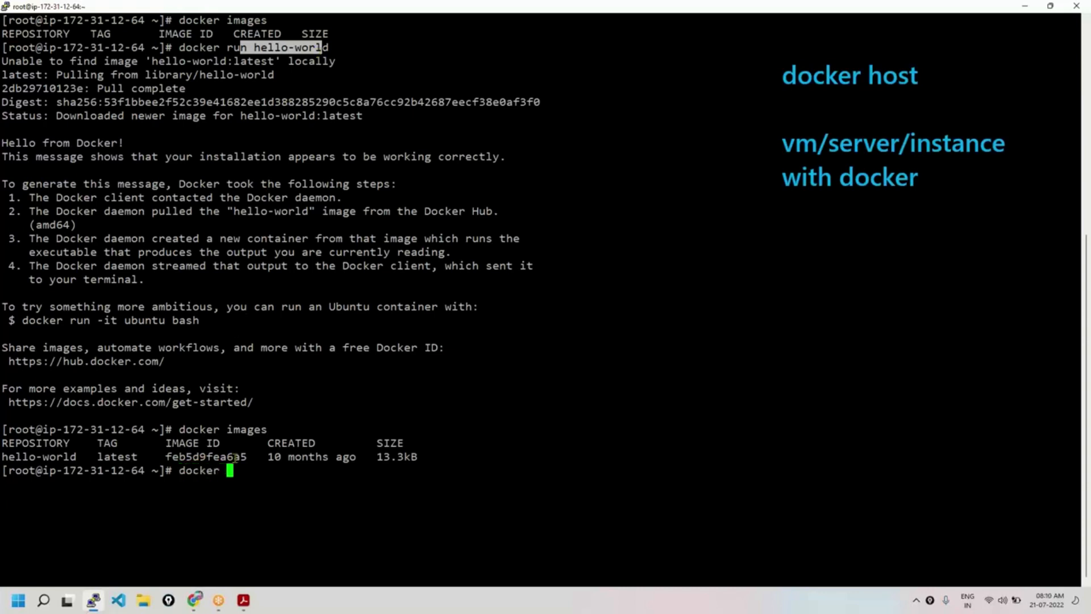
pyautogui.write('ps -a')
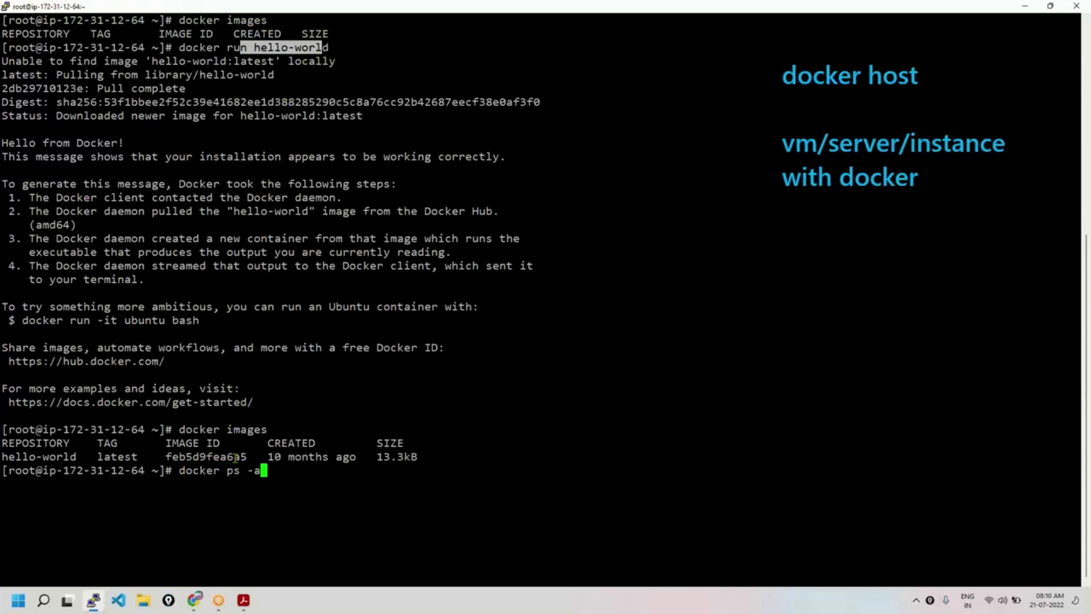
pyautogui.press('Return')
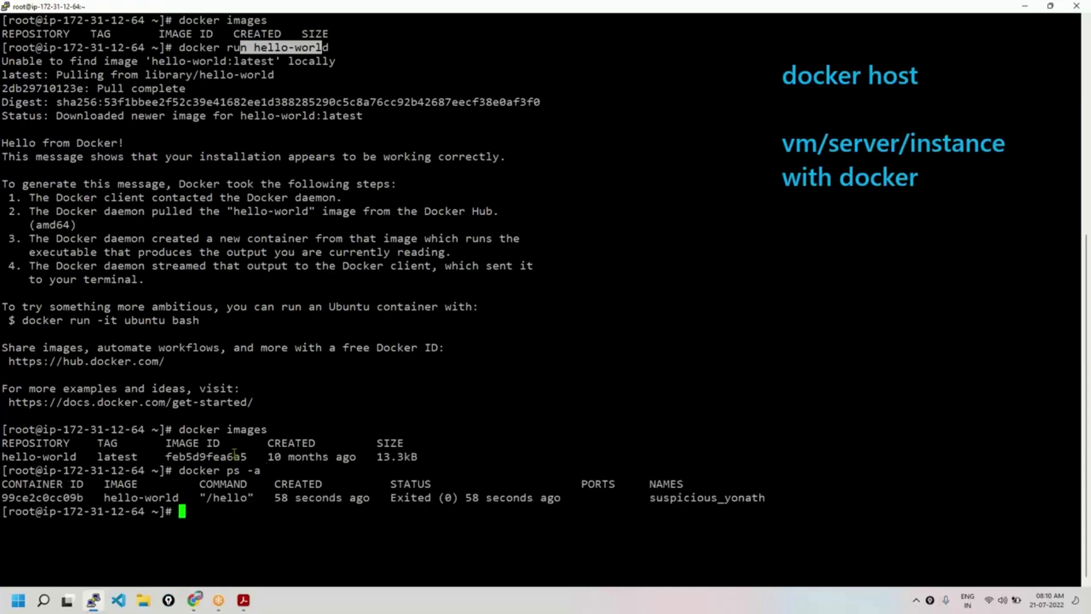
pyautogui.doubleClick(140, 497)
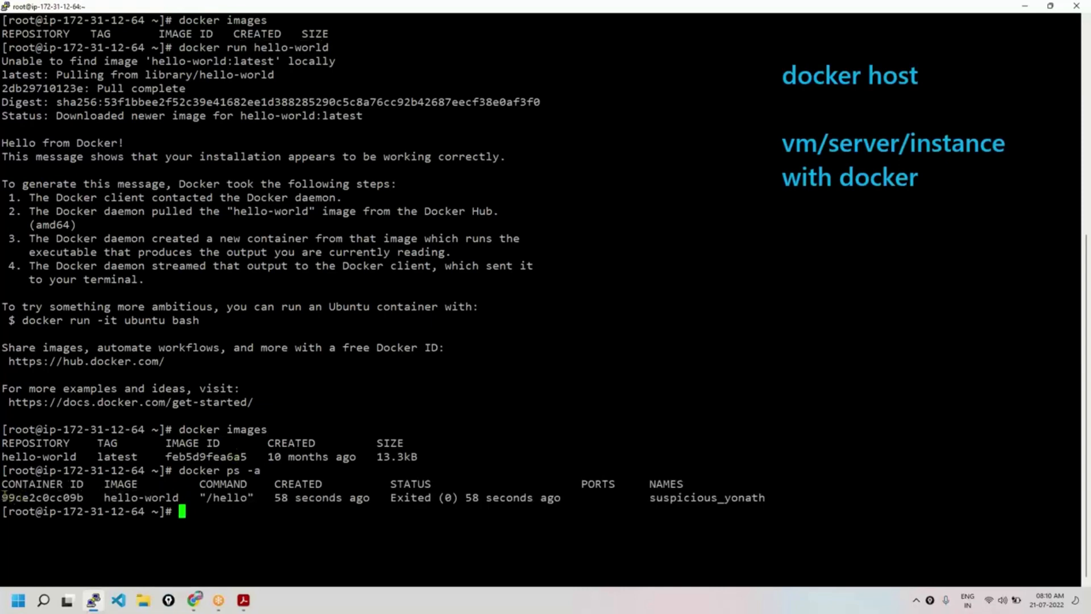
pyautogui.doubleClick(40, 497)
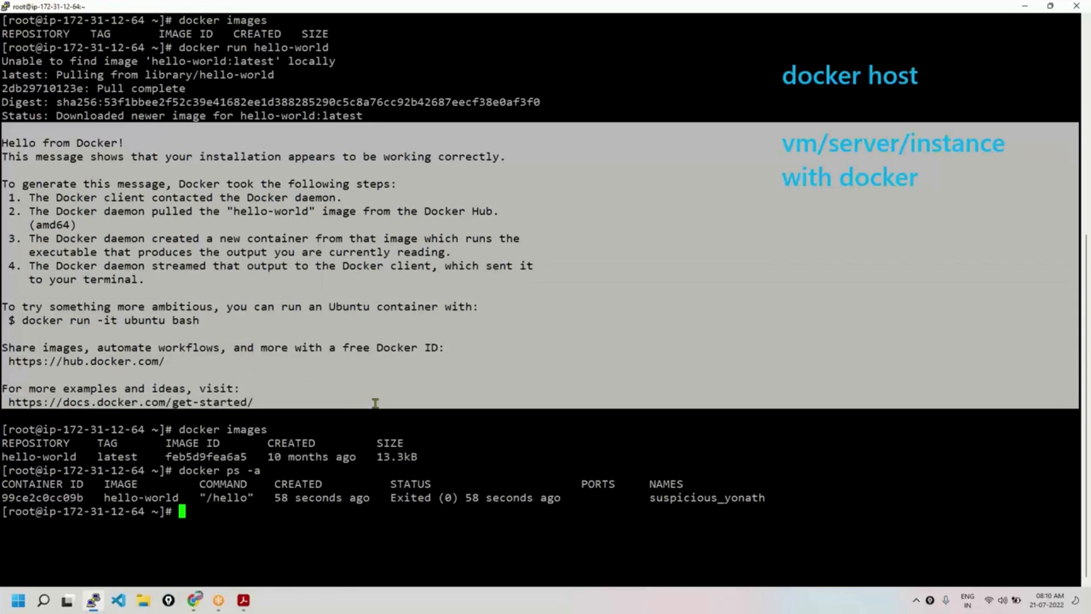
pyautogui.write('c')
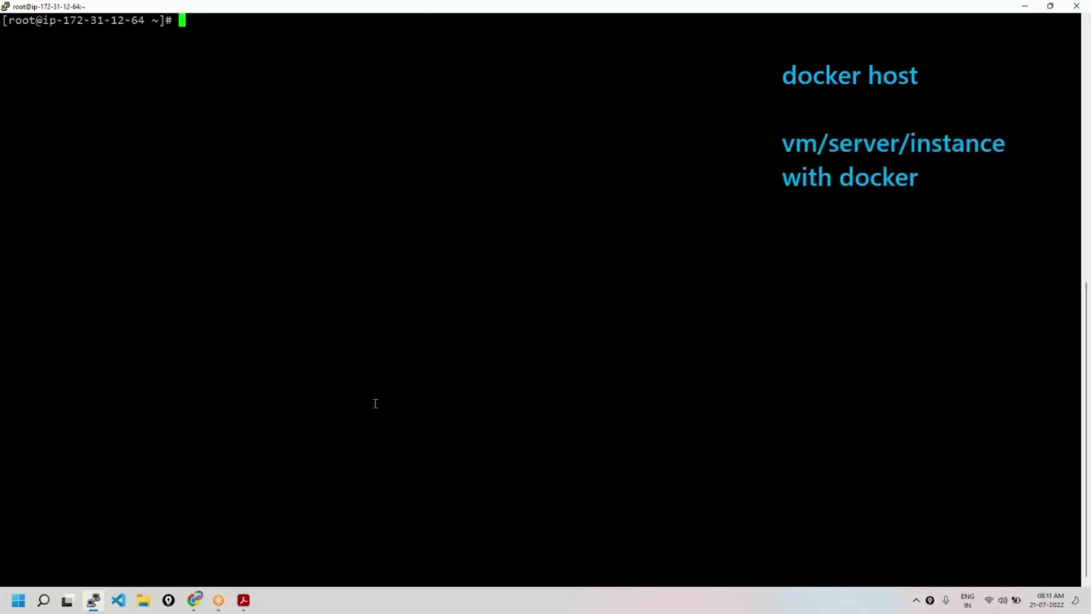
# Run hello-world a second time and list images, still one hello-world image.
pyautogui.write('docker ps -a')
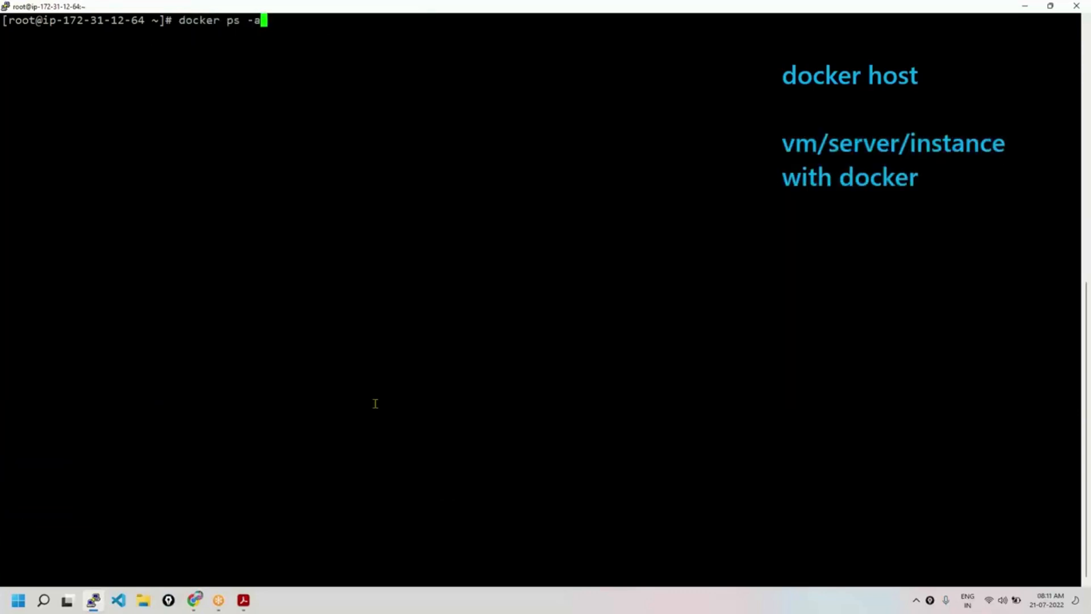
pyautogui.write('docker run hello-world')
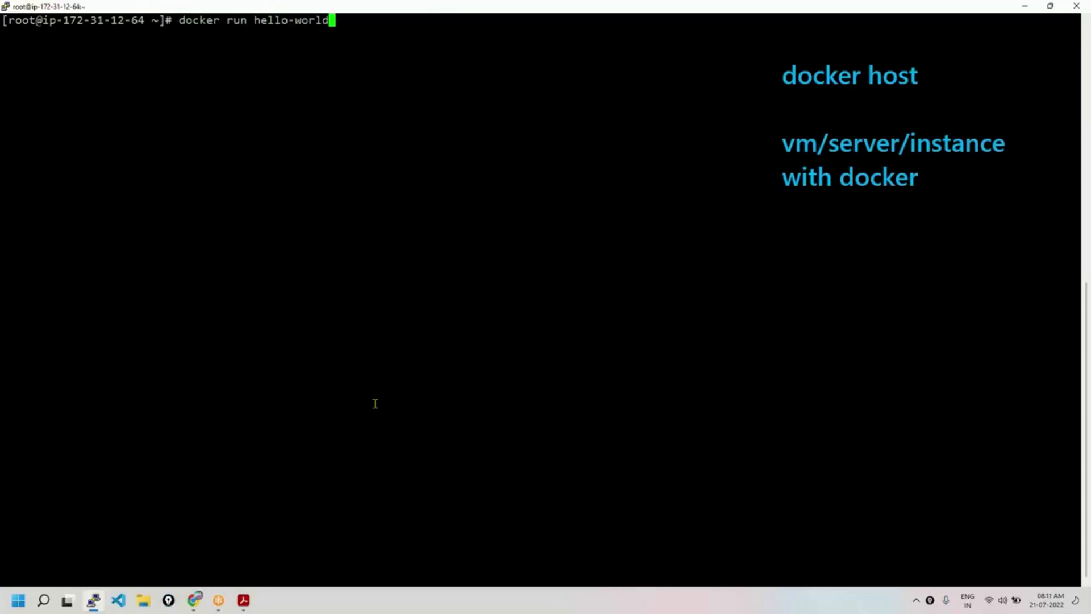
pyautogui.press('Return')
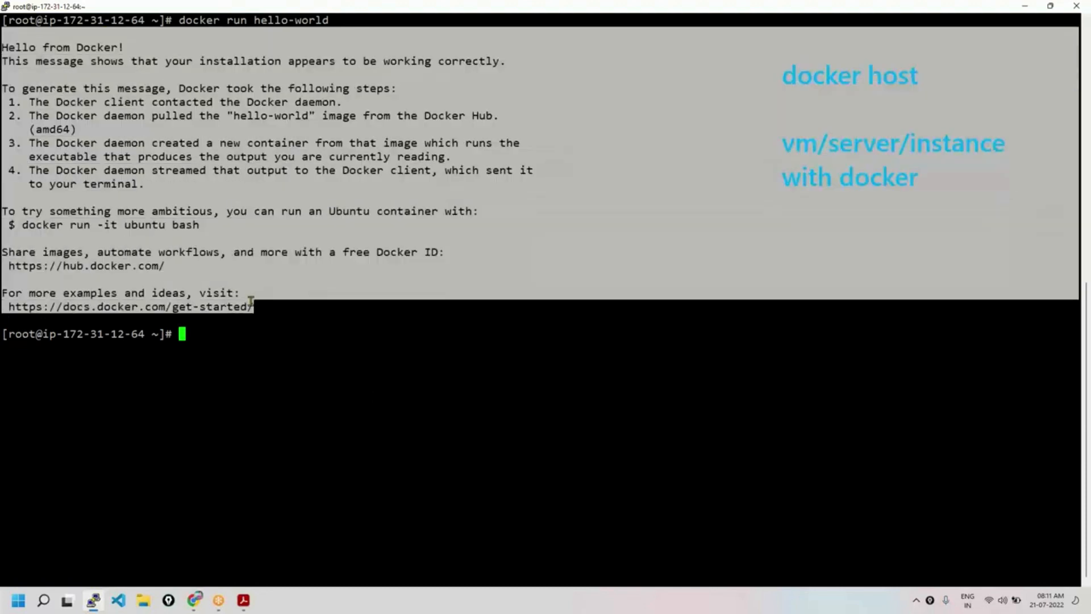
pyautogui.write('docker images')
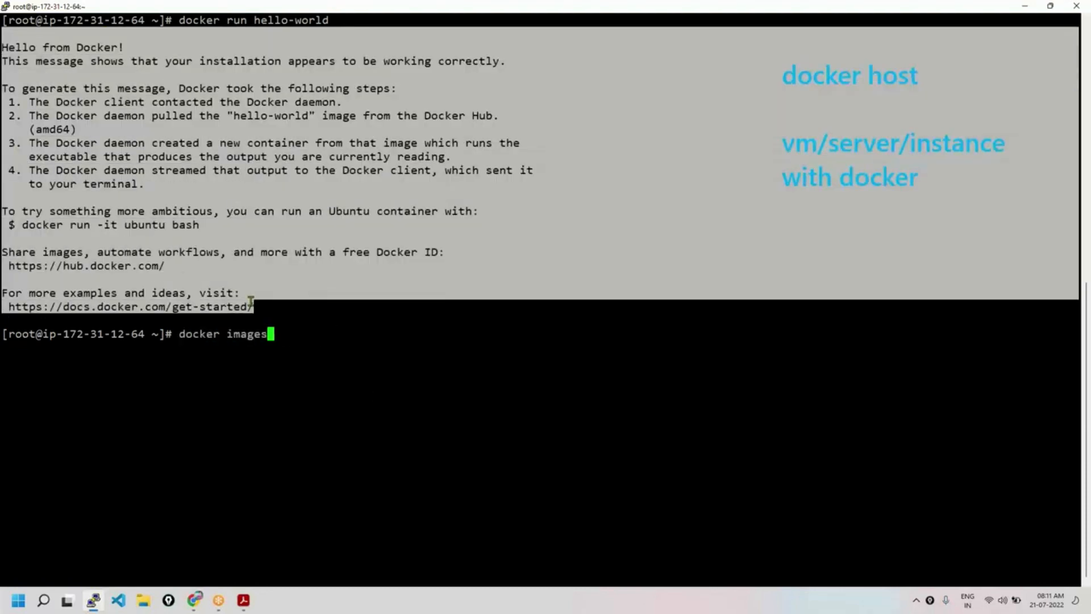
pyautogui.press('Return')
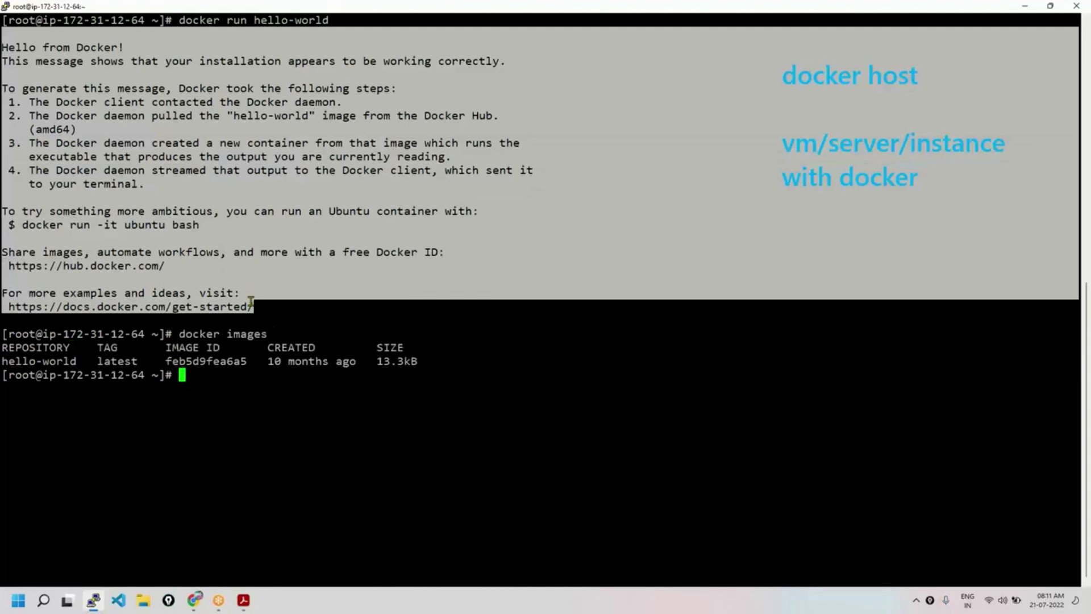
# Select the newest container's ID and older container's name, then type 'hist'.
pyautogui.write('docker run hello-world')
pyautogui.write('docker ps -a')
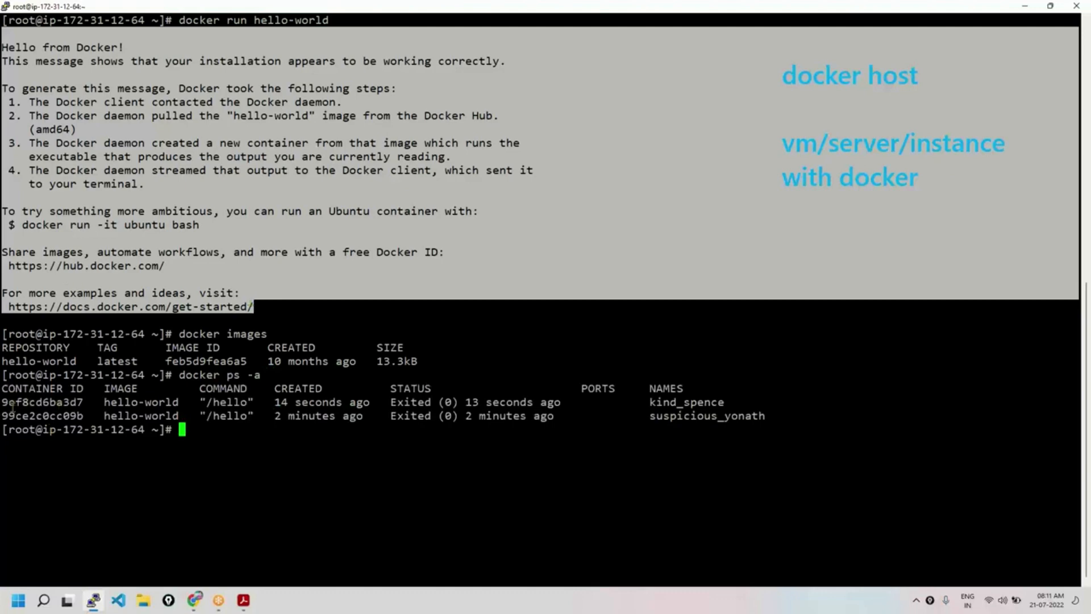
pyautogui.doubleClick(46, 402)
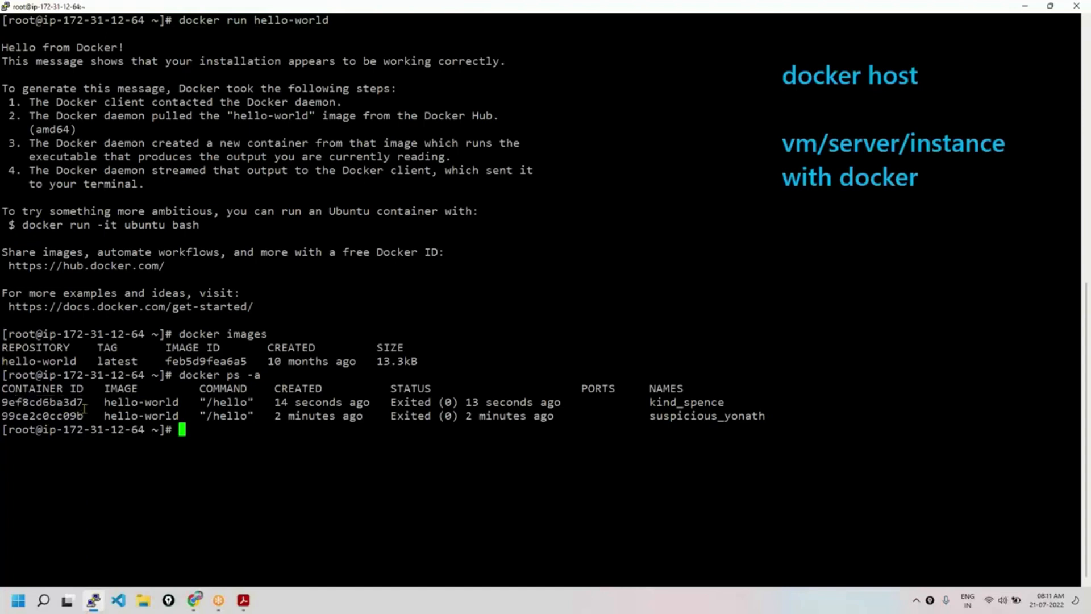
pyautogui.doubleClick(39, 402)
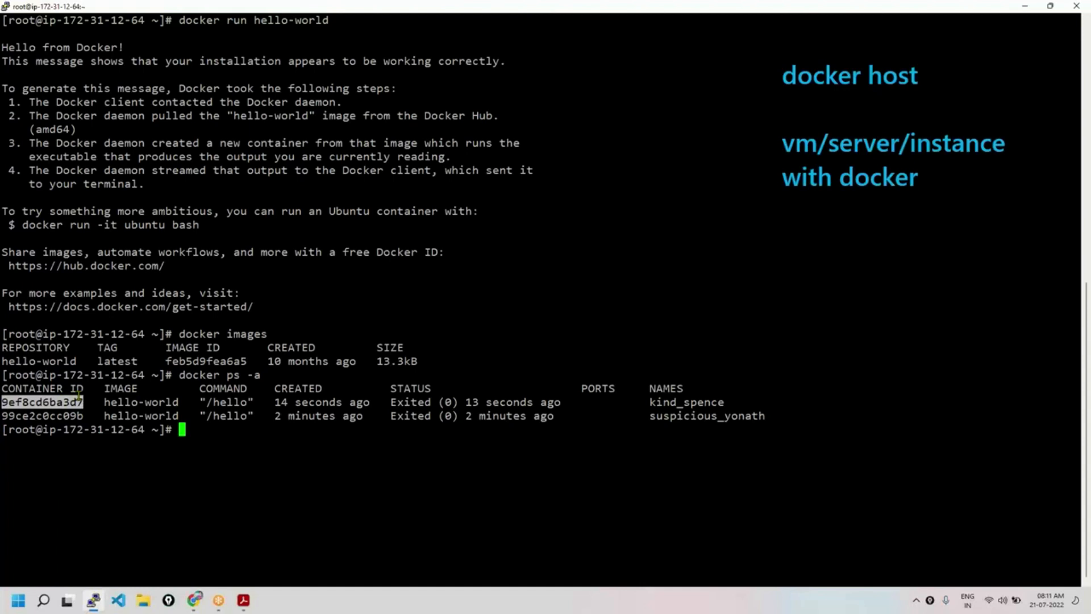
pyautogui.moveTo(561, 434)
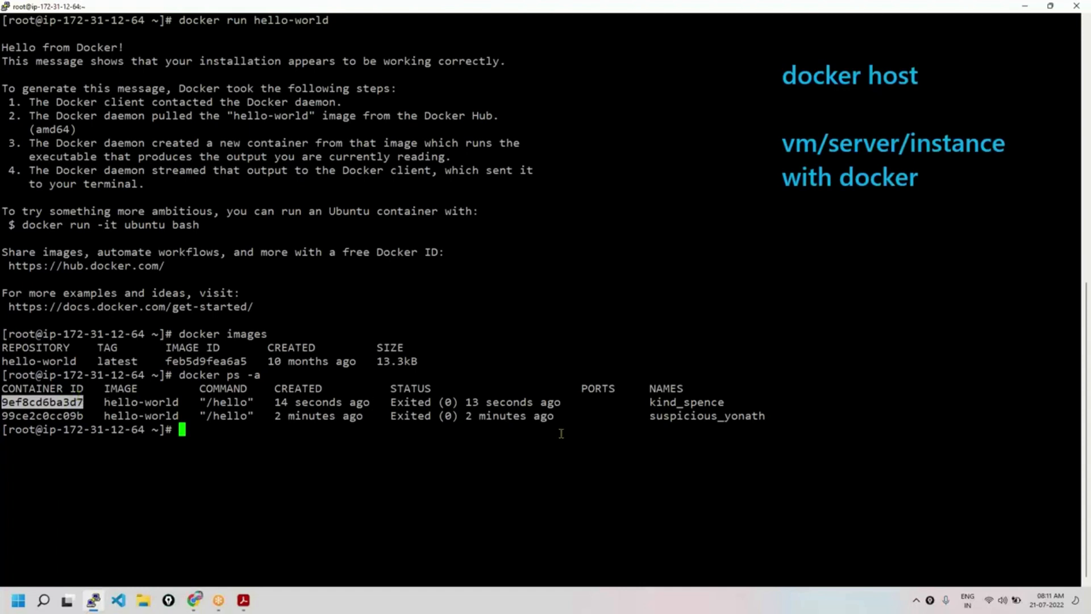
pyautogui.doubleClick(684, 402)
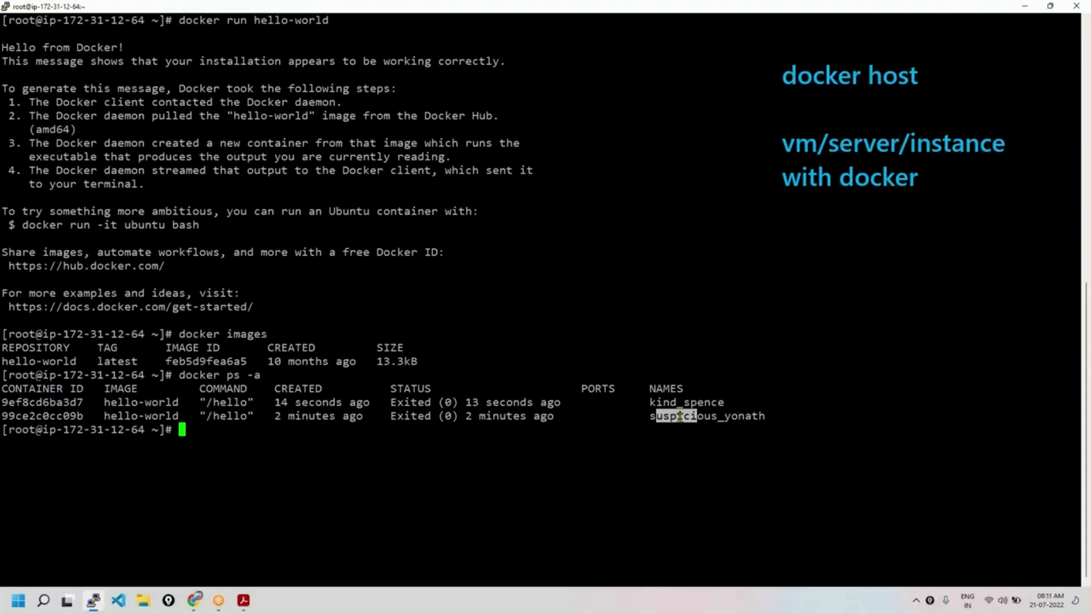
pyautogui.moveTo(644, 6)
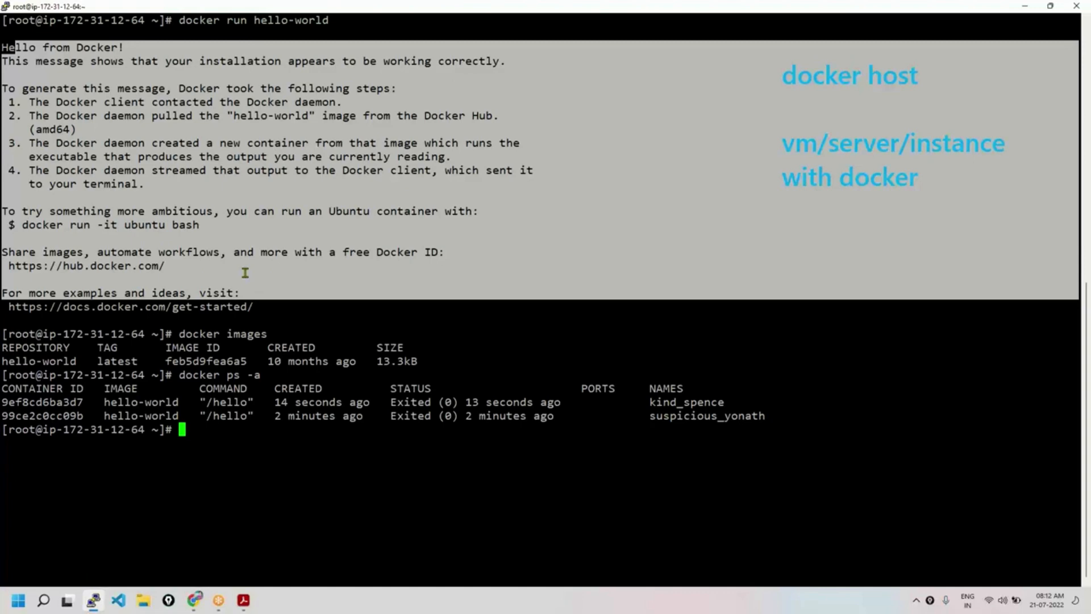
pyautogui.write('hist')
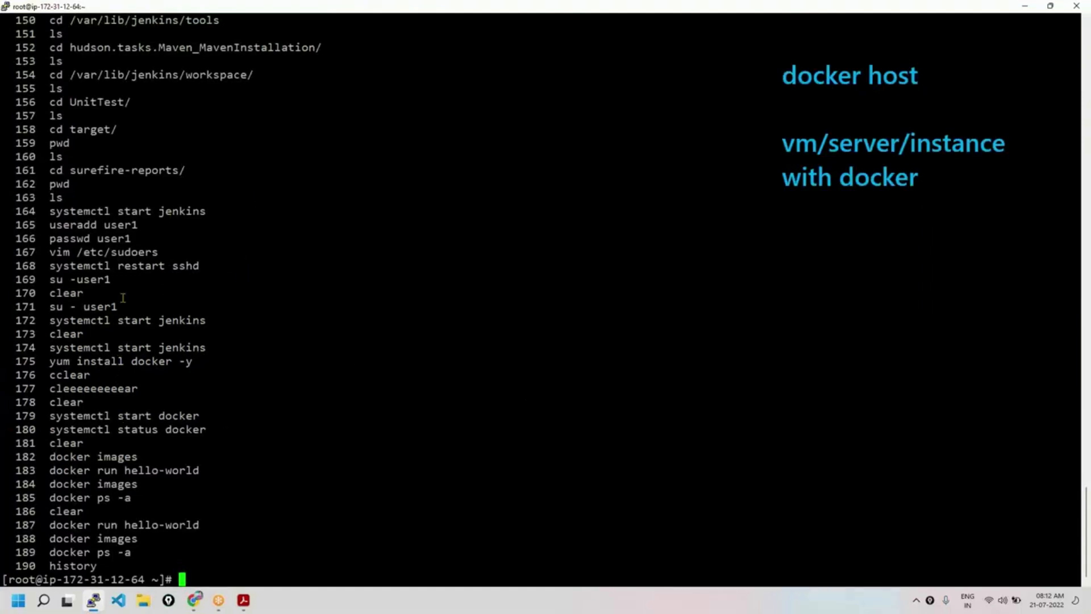
pyautogui.moveTo(84, 468)
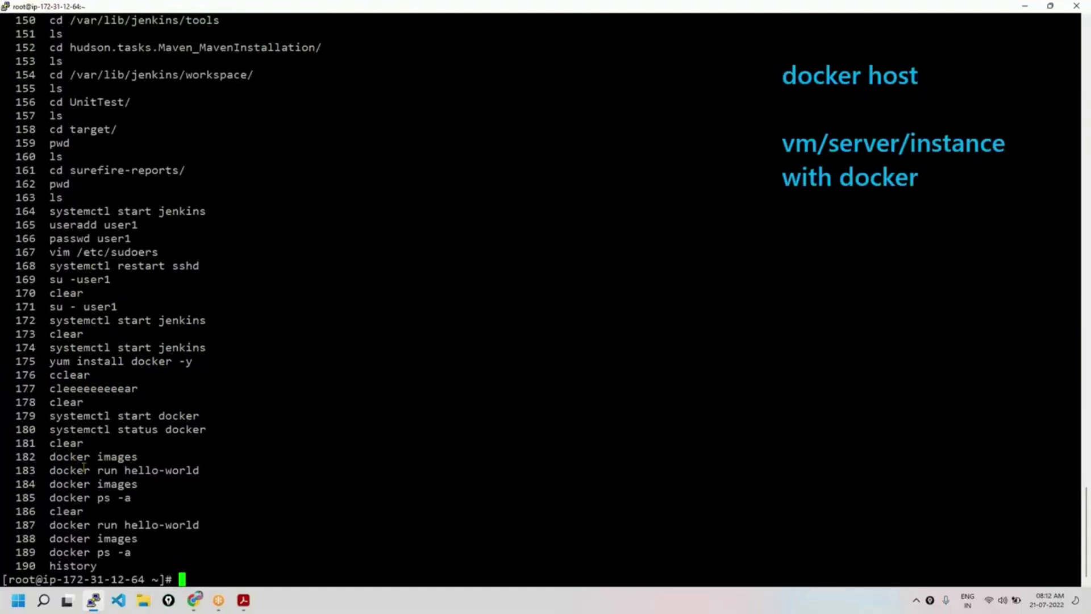
# Select the earlier docker run hello-world entry in the history and type clear at the prompt.
pyautogui.doubleClick(63, 524)
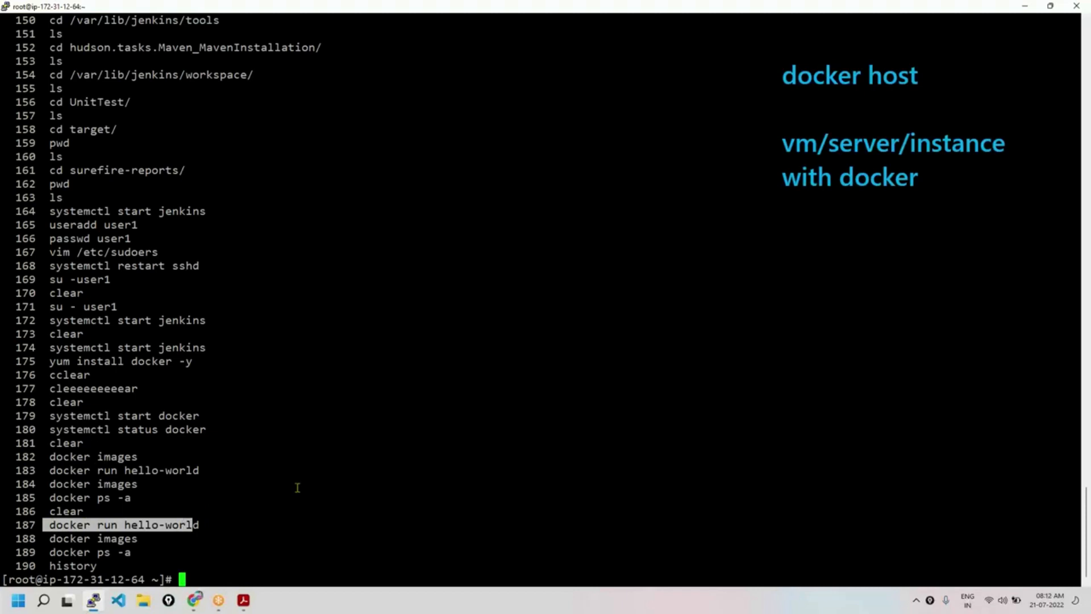
pyautogui.write('clear')
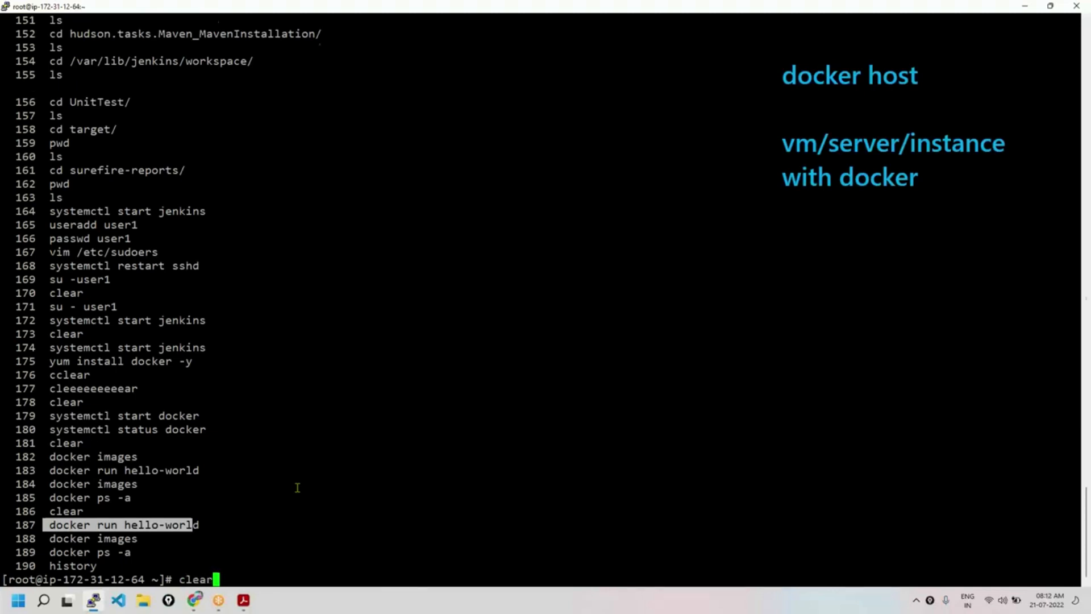
# Clear the screen and run hello-world as a container named c1 (docker run --name c1 hello-world).
pyautogui.press('Return')
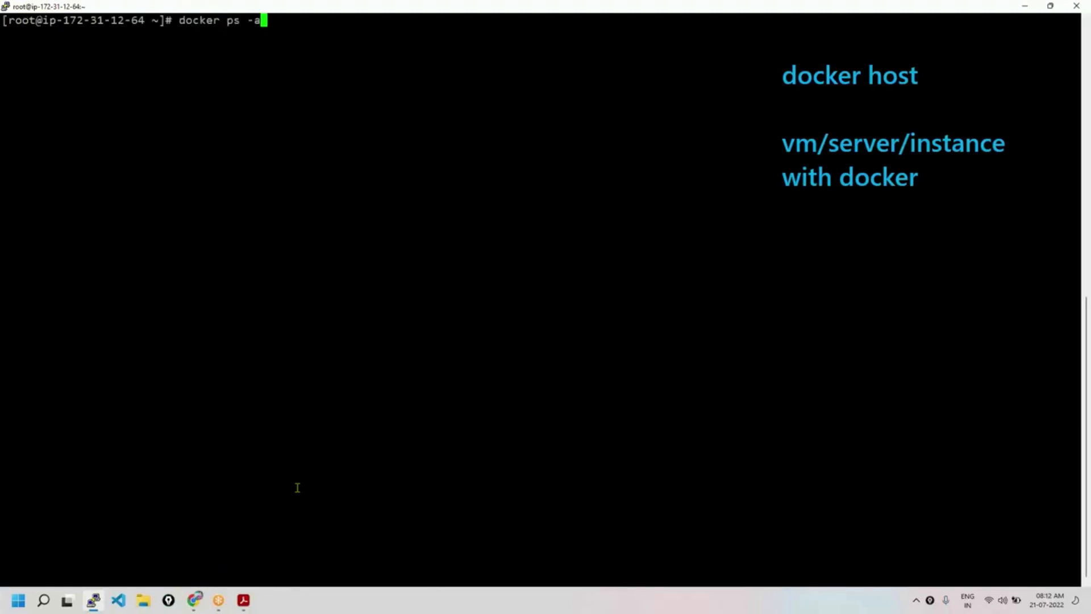
pyautogui.write('docker run hello-world')
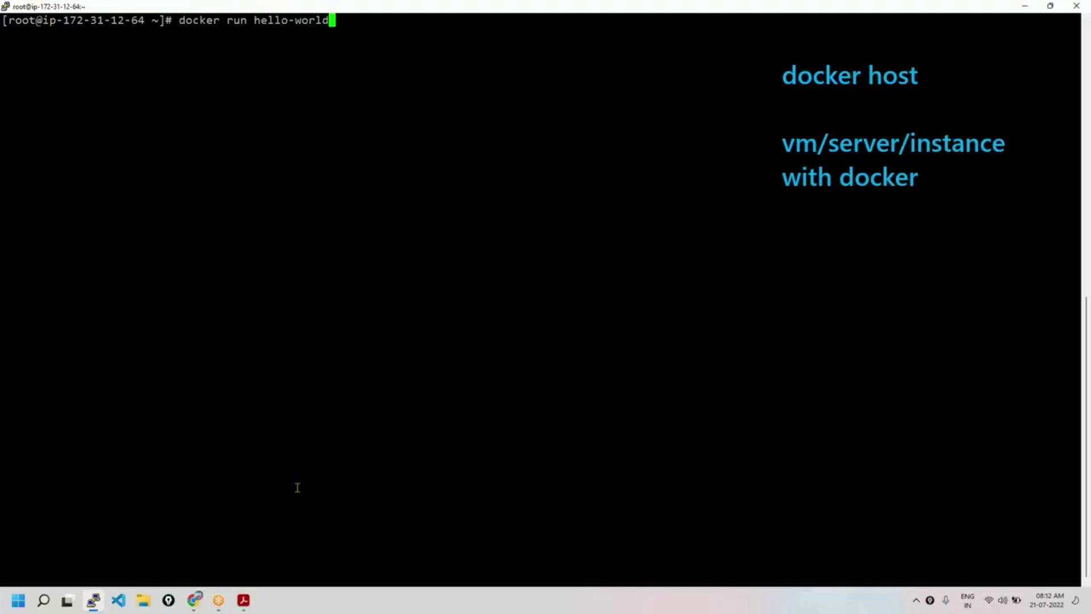
pyautogui.press('Left')
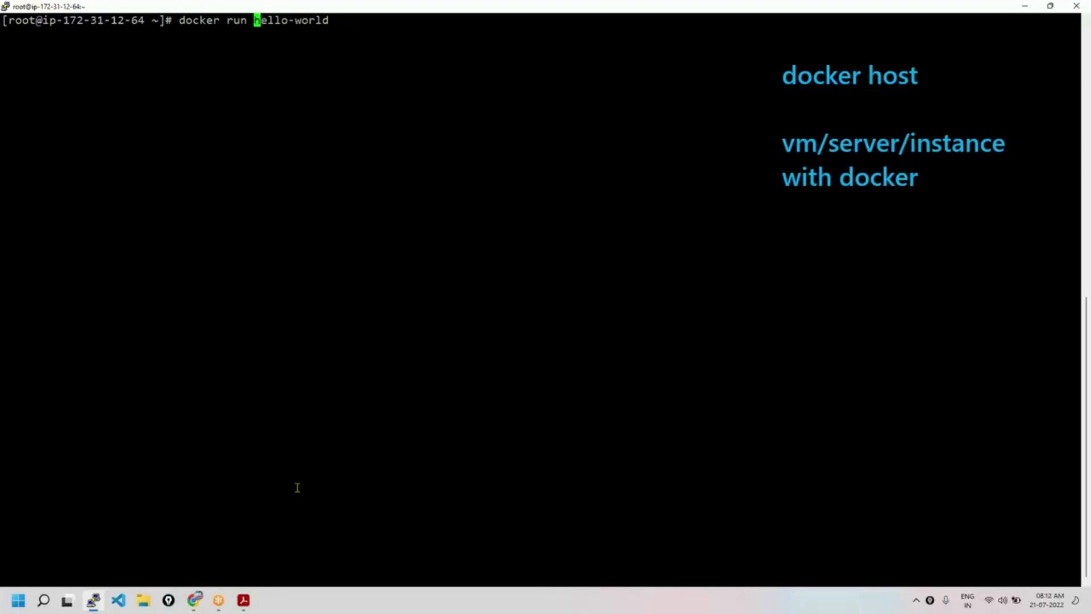
pyautogui.write('--name')
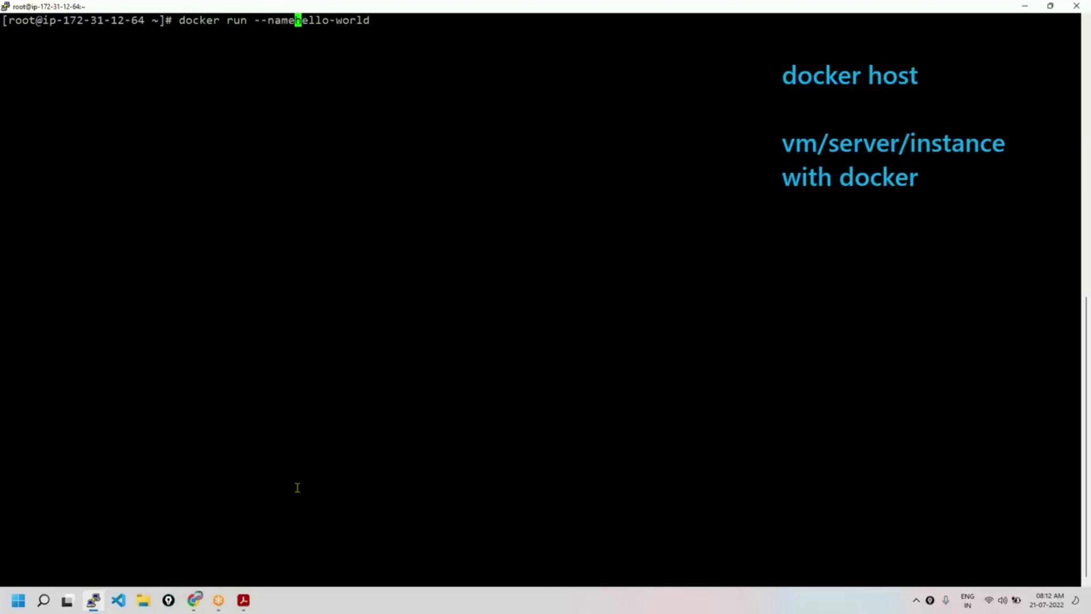
pyautogui.write('c1')
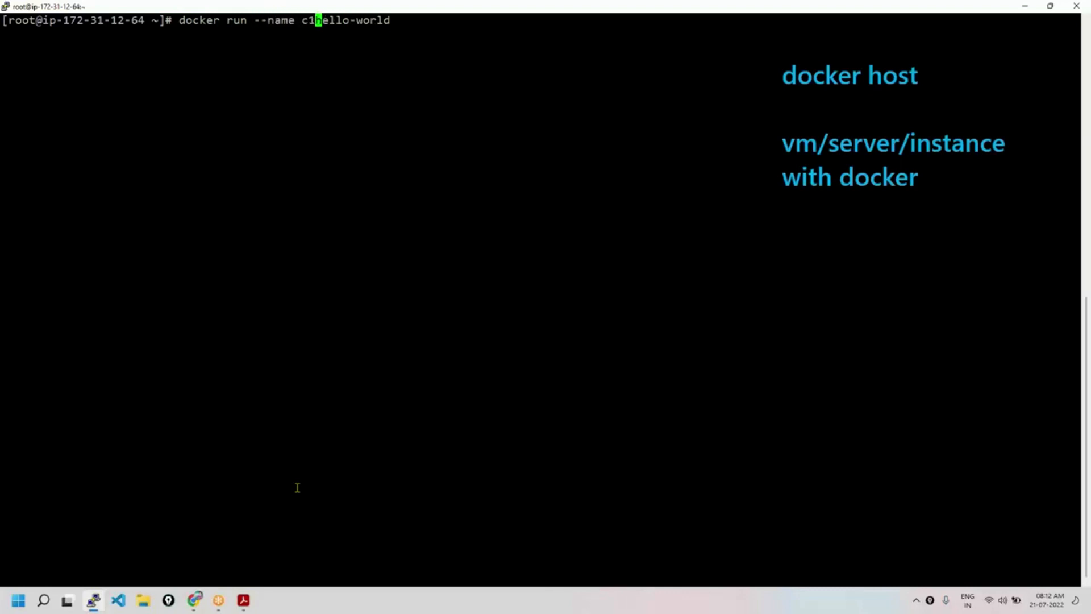
pyautogui.press('Return')
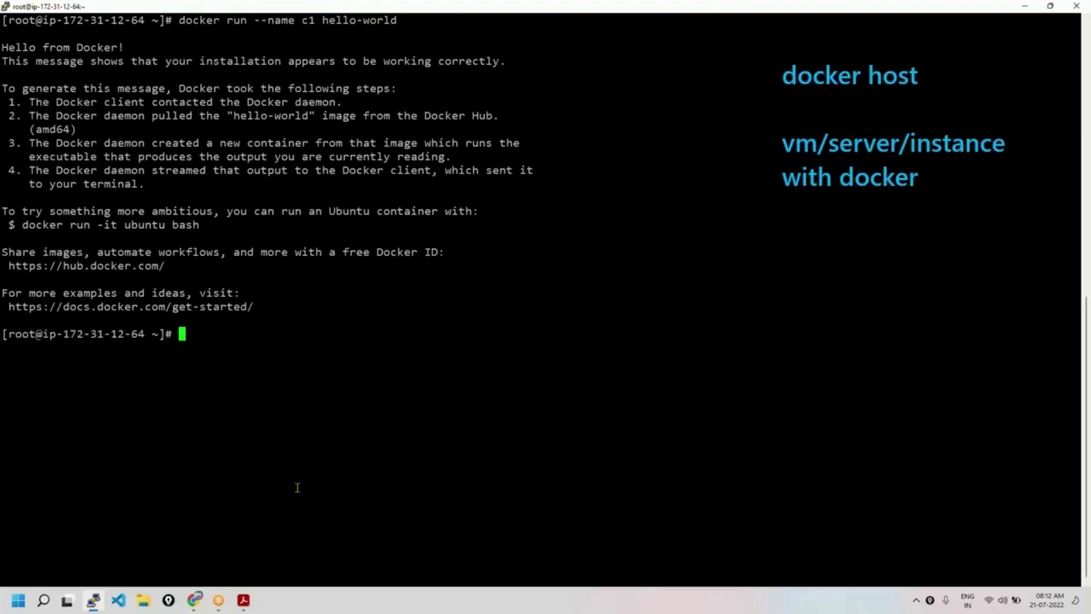
# Enter clear and history at the prompt to review past commands.
pyautogui.write('clear')
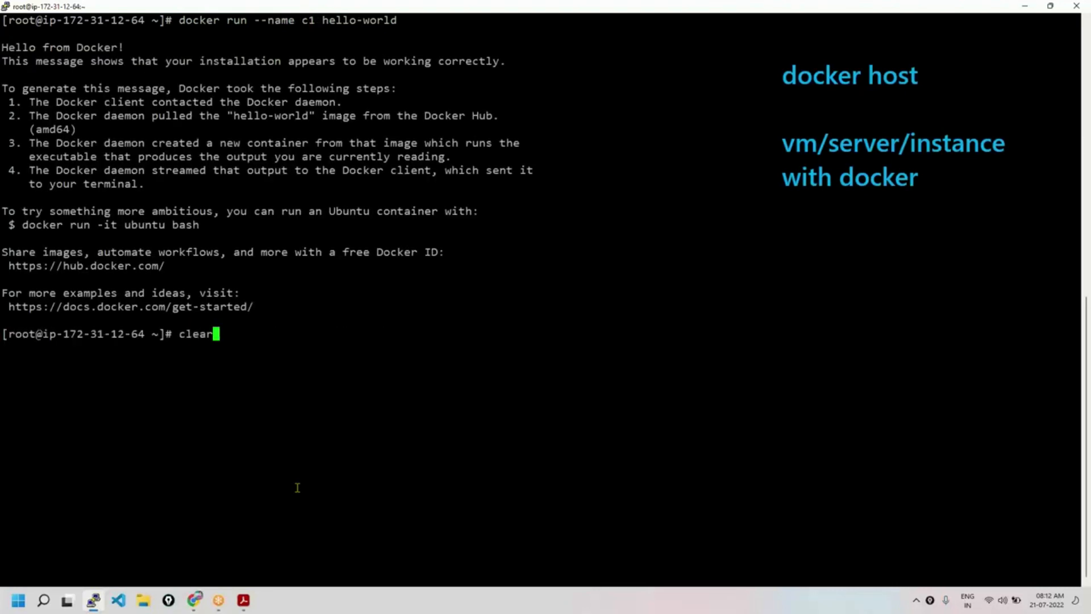
pyautogui.write('history')
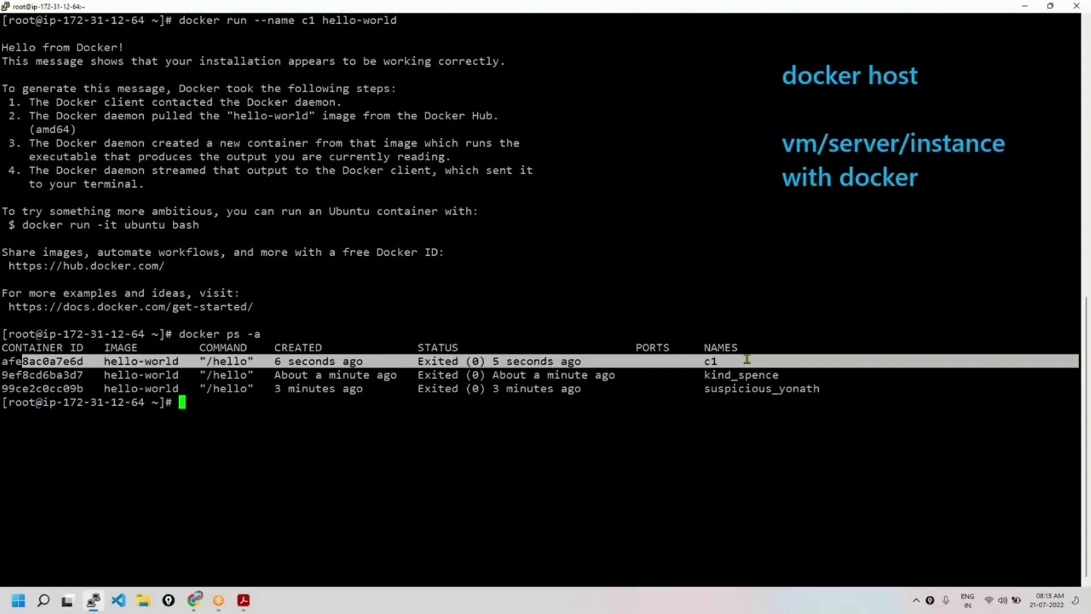
pyautogui.write('c')
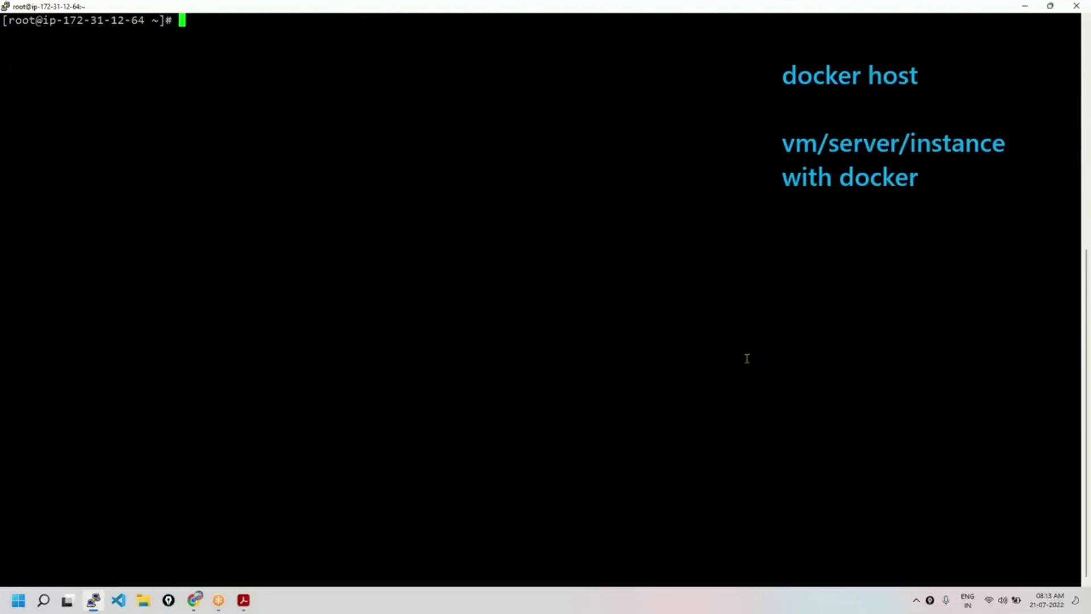
# Clear the terminal screen with the clear command.
pyautogui.write('clear')
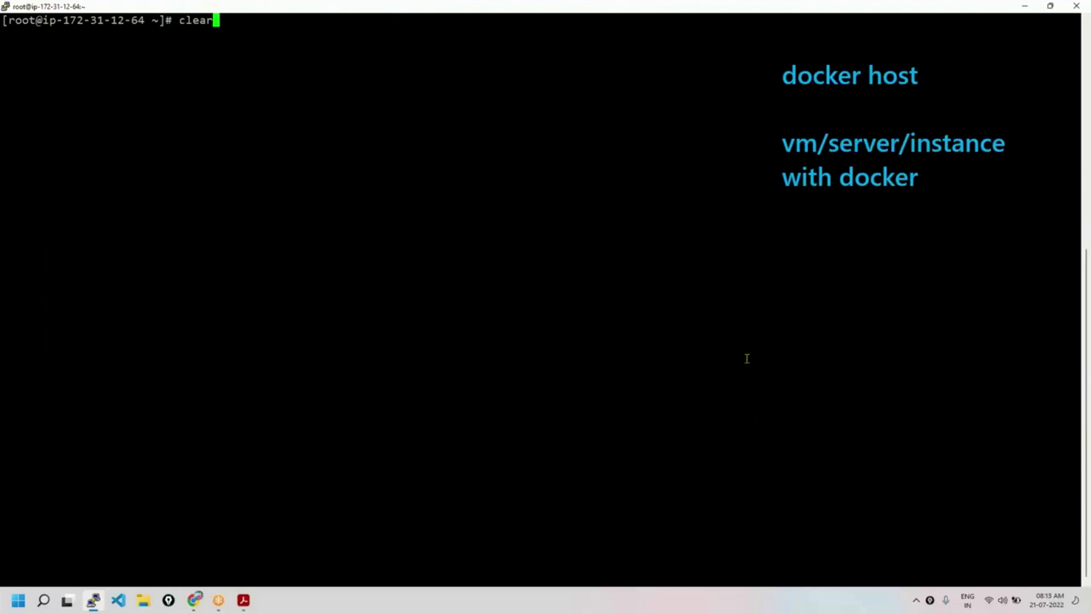
pyautogui.press('Return')
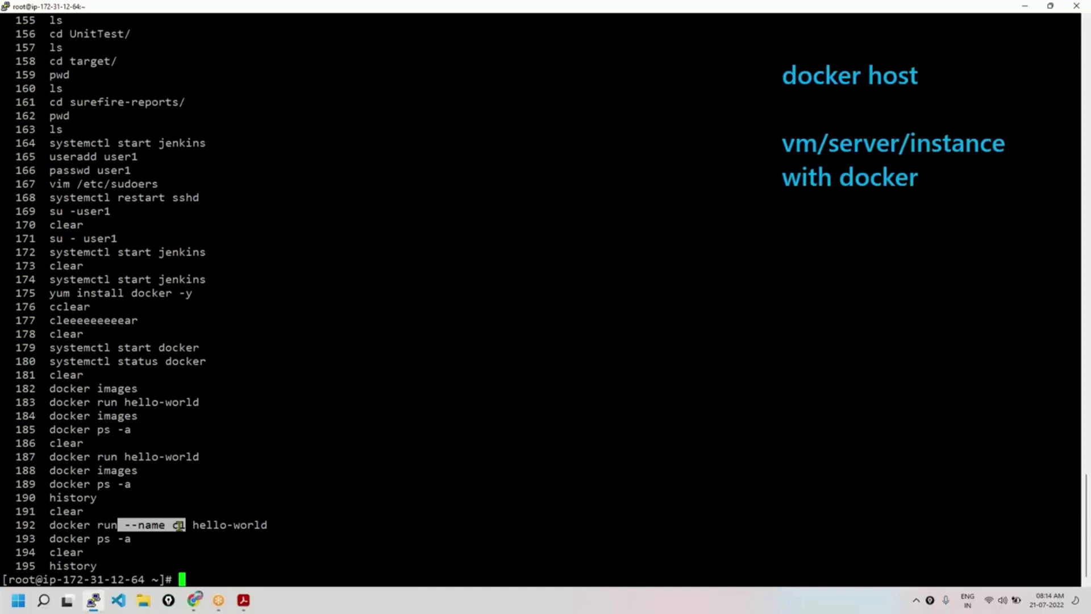
# List all containers with docker ps -a, then the host's images with docker images.
pyautogui.write('docker ps -a')
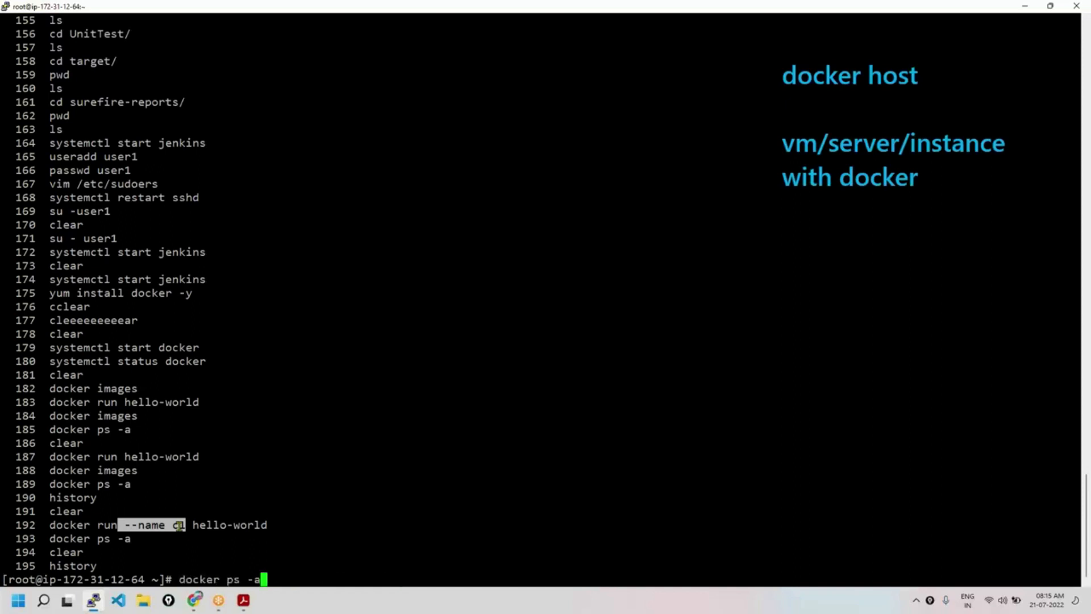
pyautogui.press('Return')
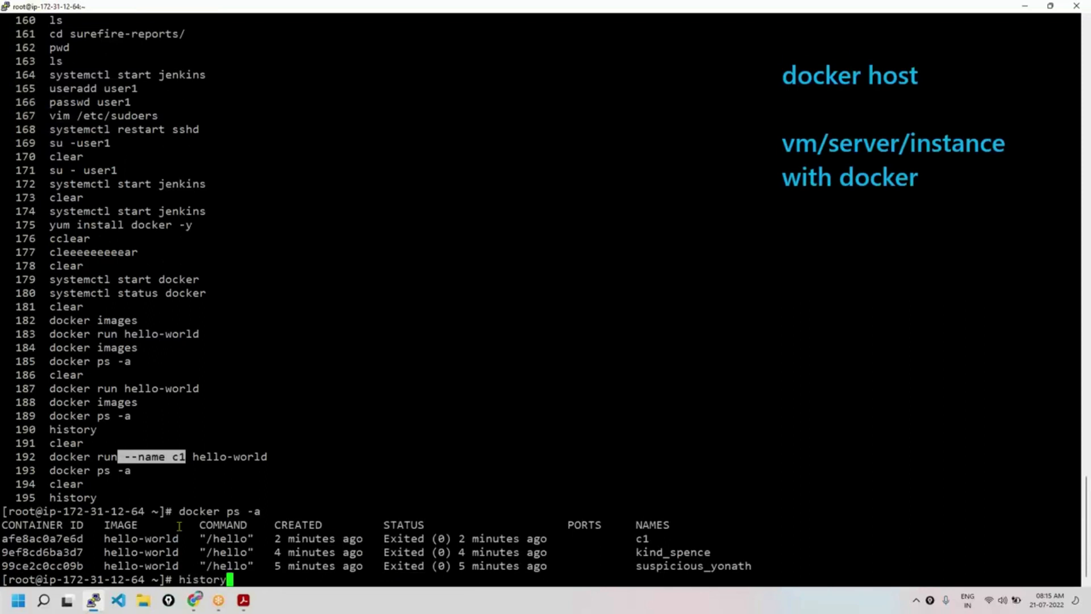
pyautogui.write('clear')
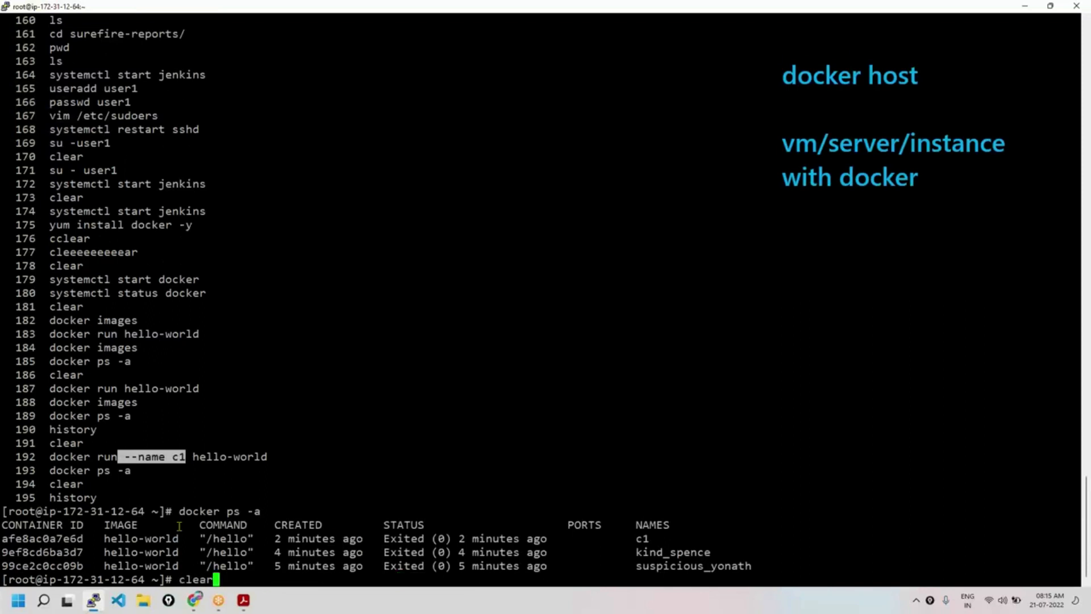
pyautogui.write('docker images')
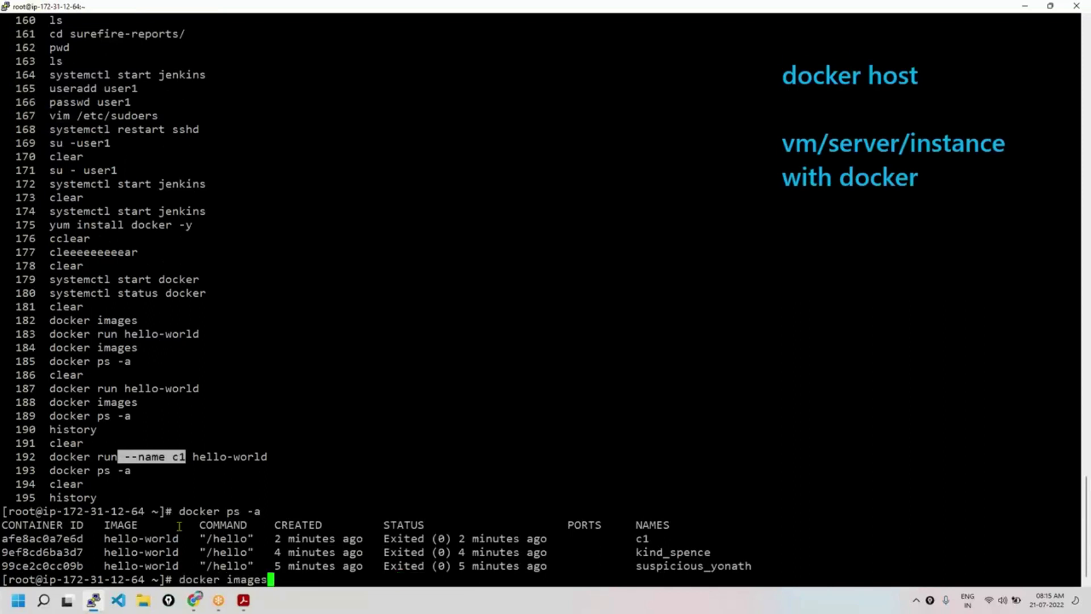
pyautogui.press('Return')
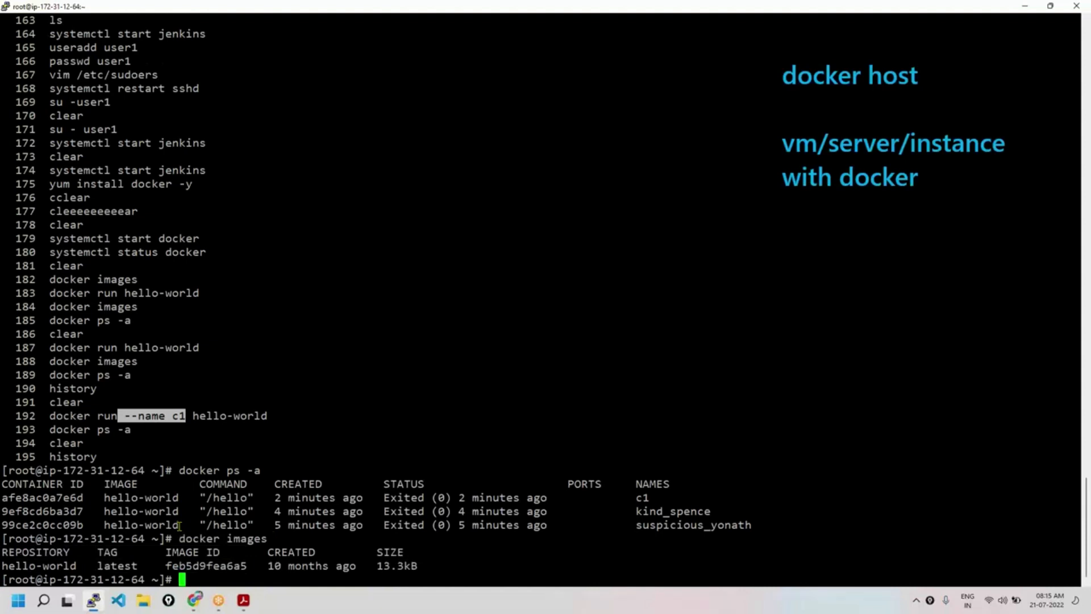
pyautogui.write('c')
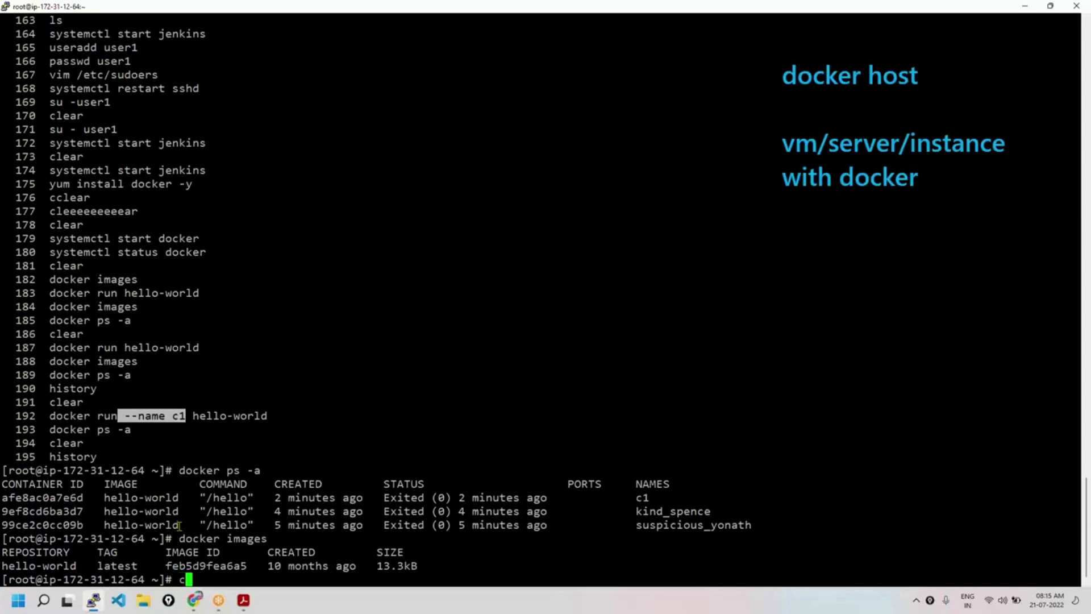